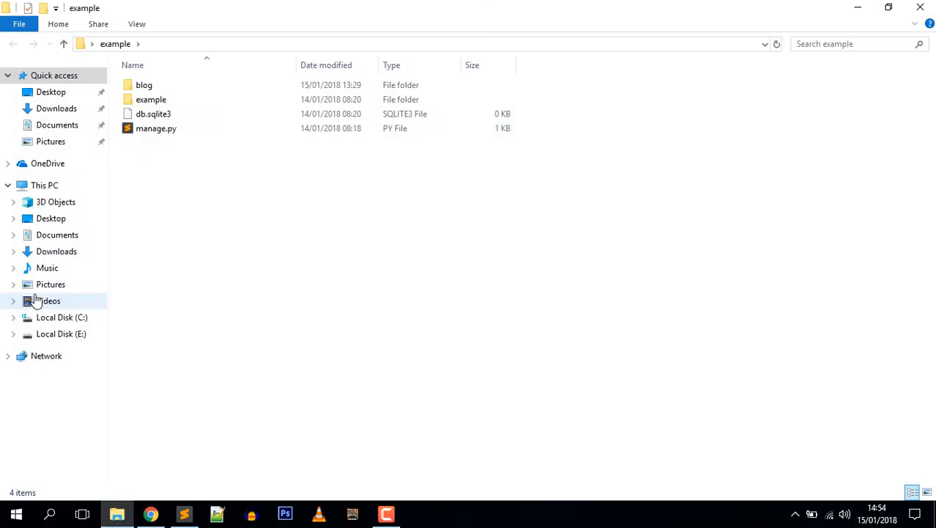
# Step: Open views.py from the blog app folder in Sublime Text
pyautogui.doubleClick(143, 84)
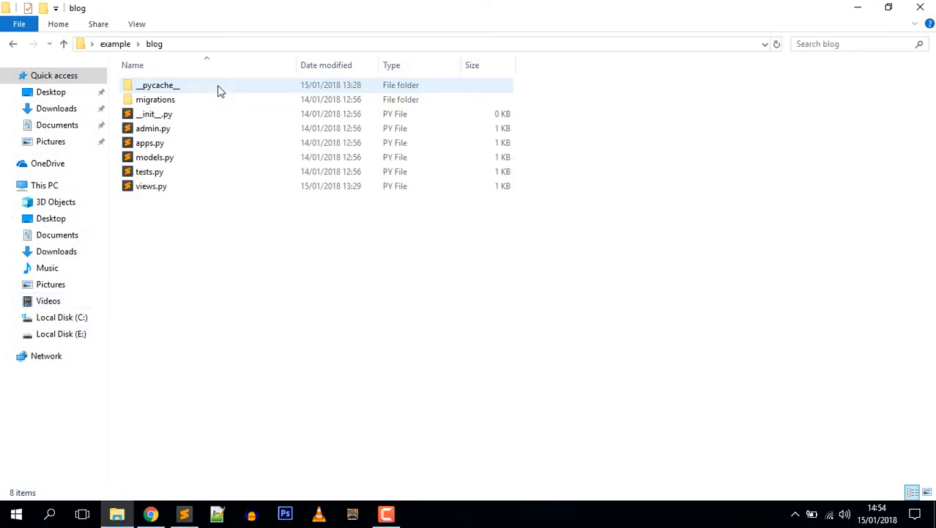
pyautogui.click(151, 185)
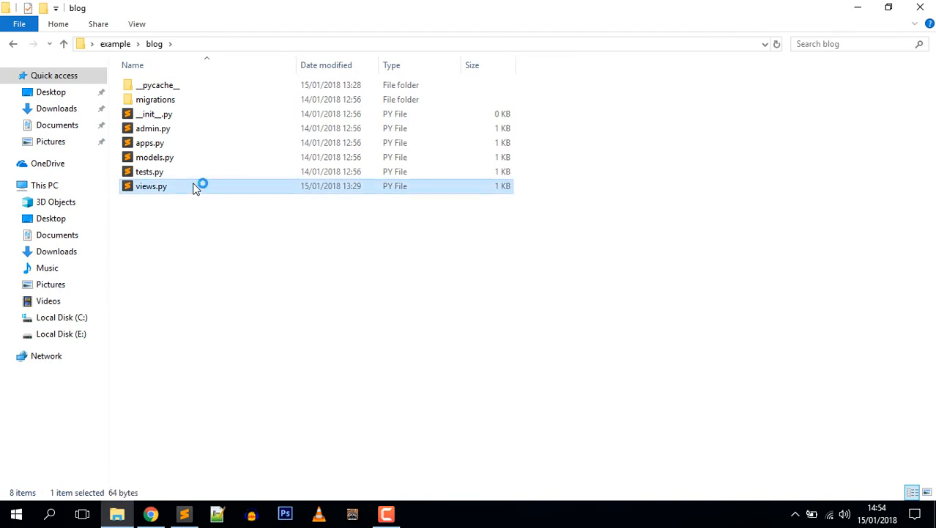
pyautogui.doubleClick(151, 185)
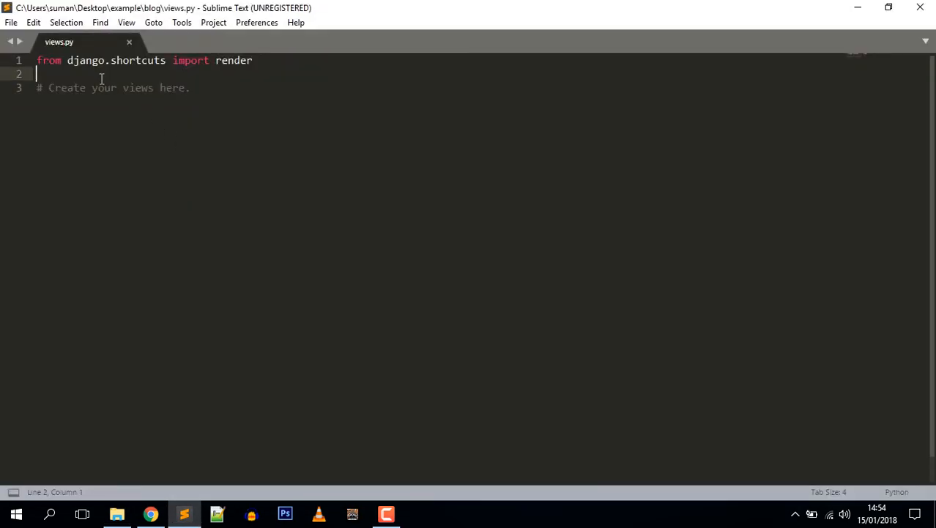
# Step: Add the import line 'from django.http import HttpResponse' to views.py
pyautogui.write('from')
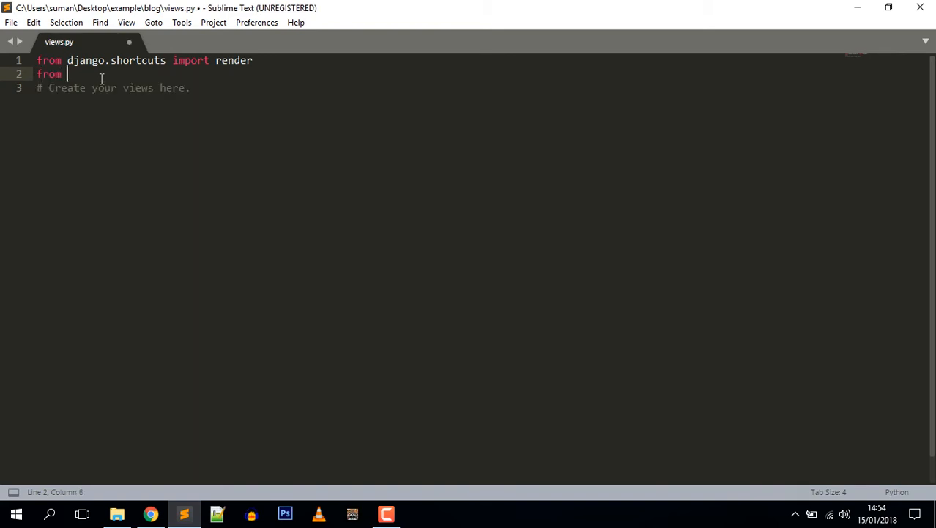
pyautogui.write('django.http')
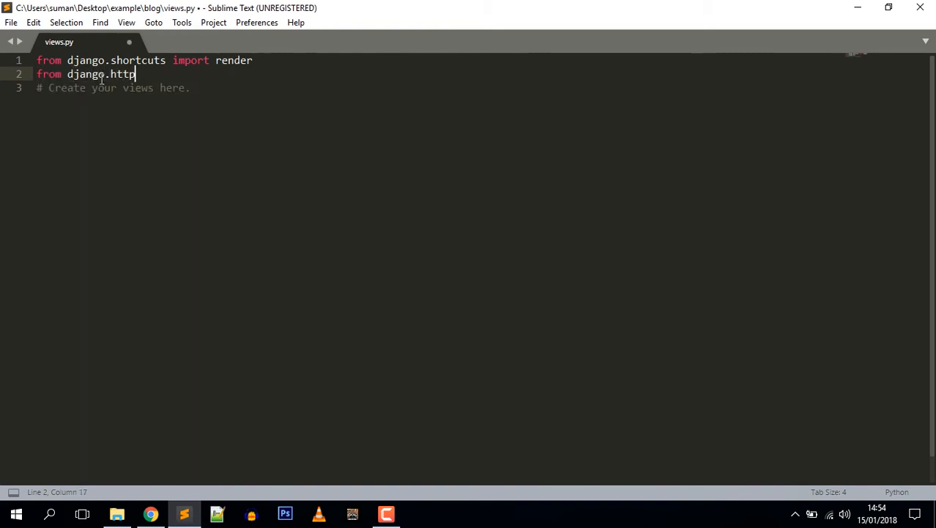
pyautogui.write('import')
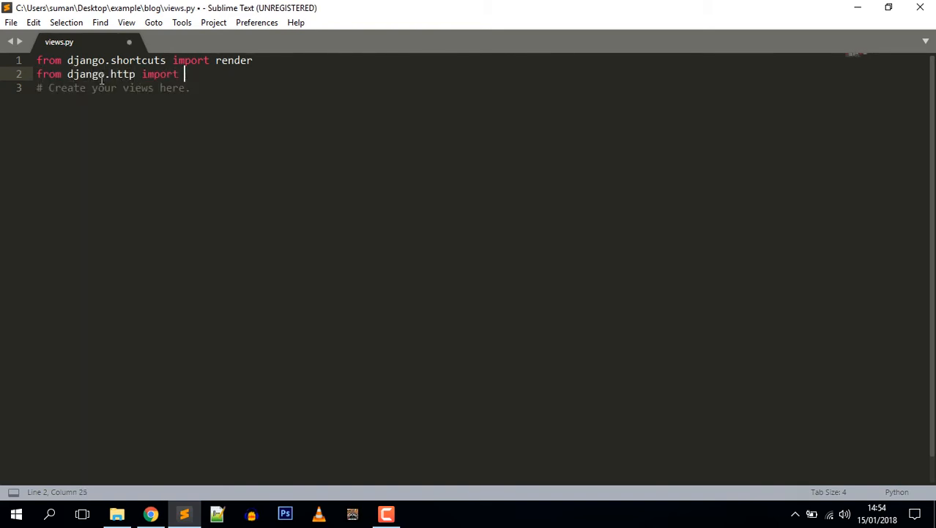
pyautogui.write('HttpResponse')
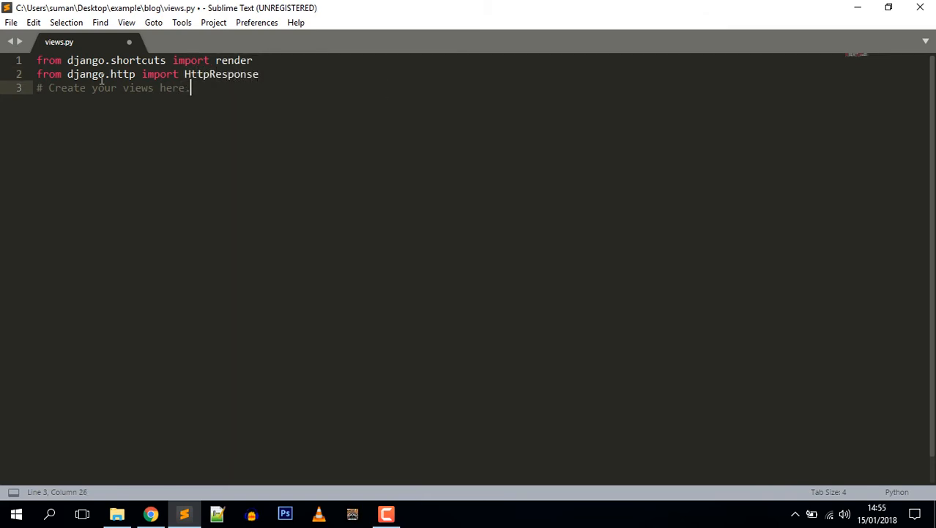
# Step: Define index(request) returning HttpResponse("Hello World") and save views.py
pyautogui.write('def')
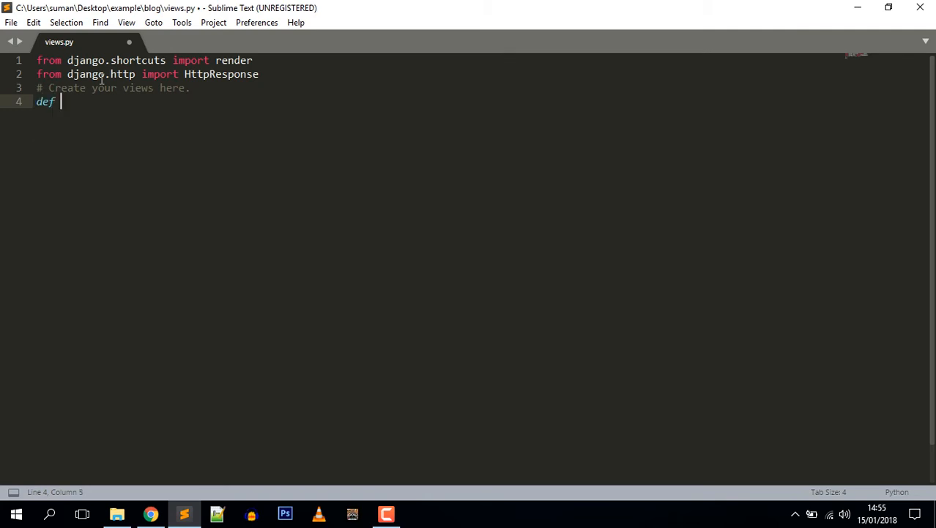
pyautogui.write('index()')
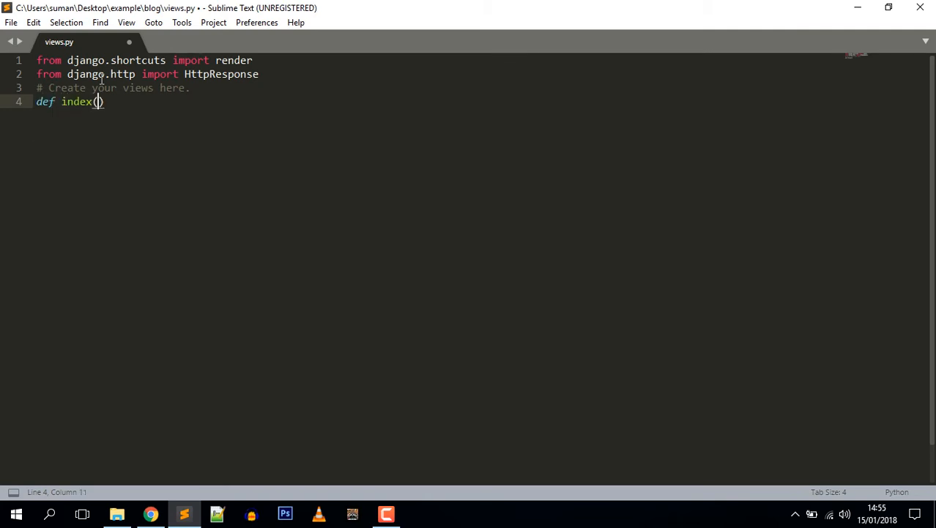
pyautogui.write('request')
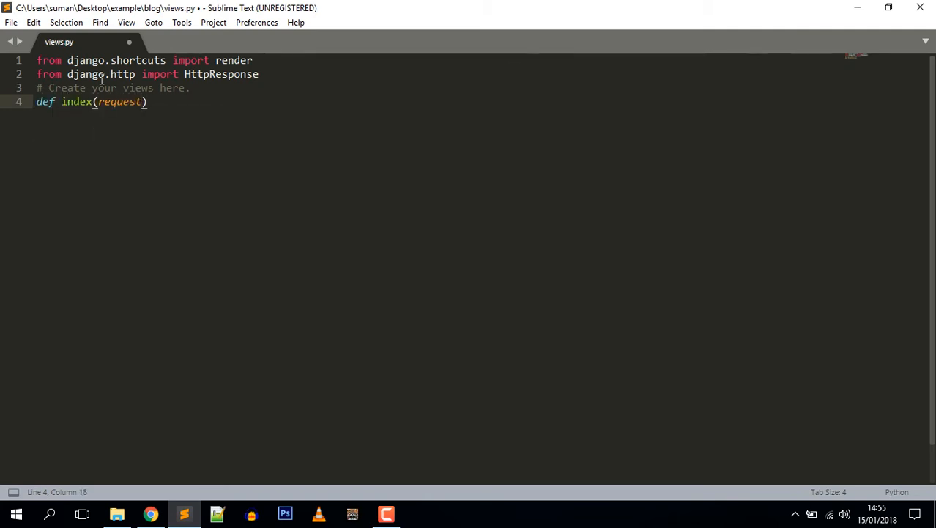
pyautogui.write(':')
pyautogui.write('return HttpResponse(')
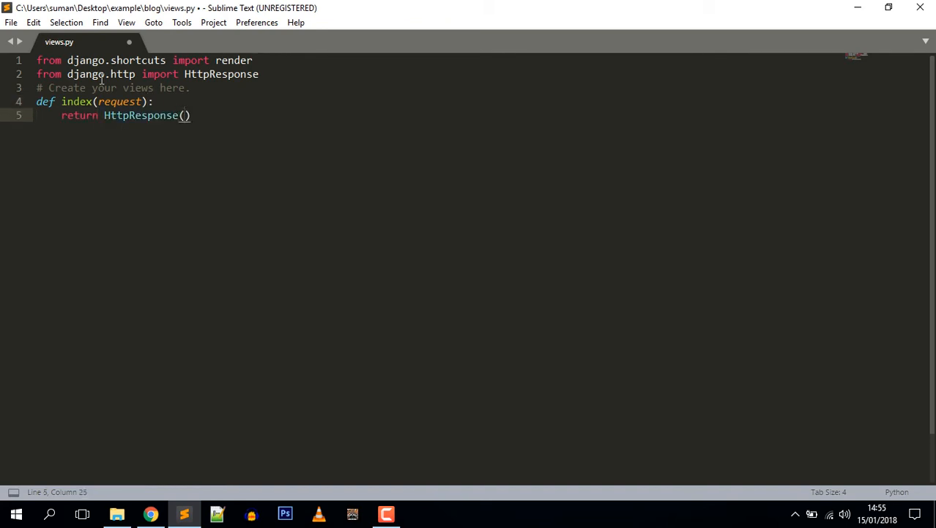
pyautogui.write('"Hello "')
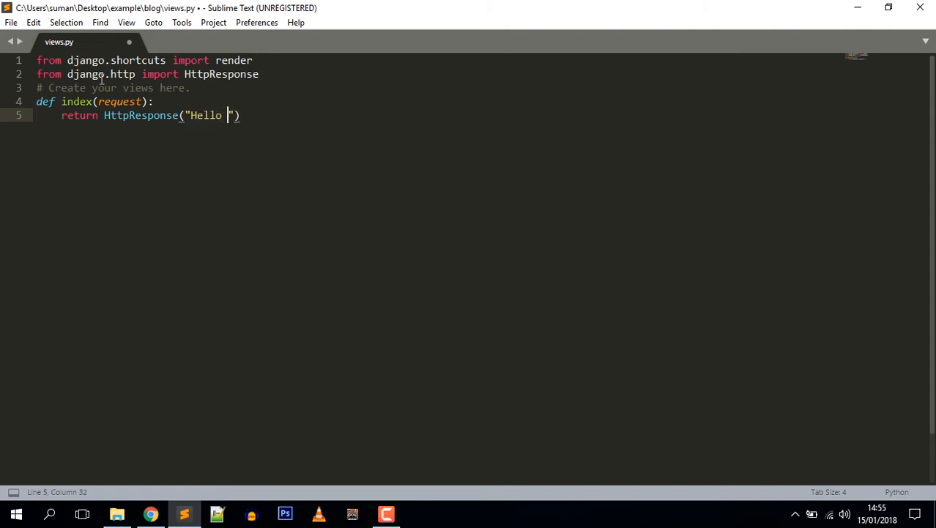
pyautogui.write('World')
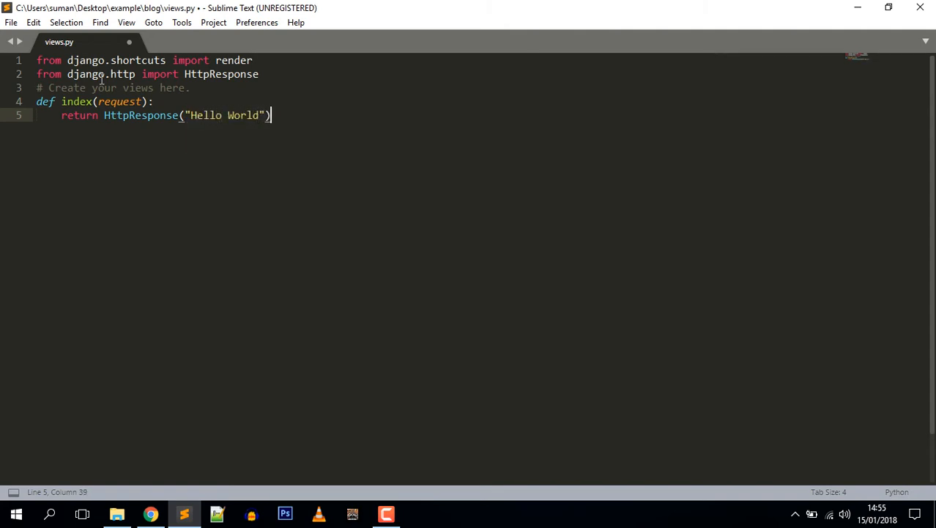
pyautogui.press('ctrl+s')
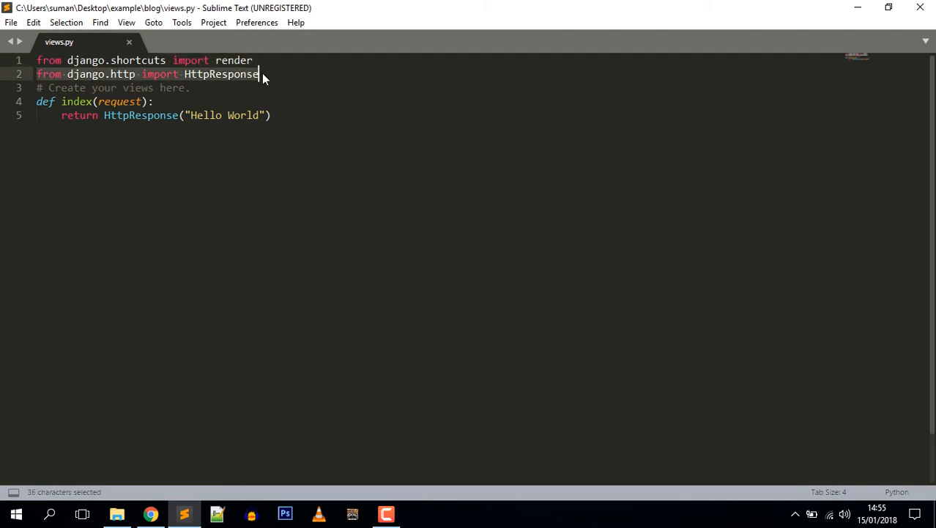
pyautogui.click(261, 73)
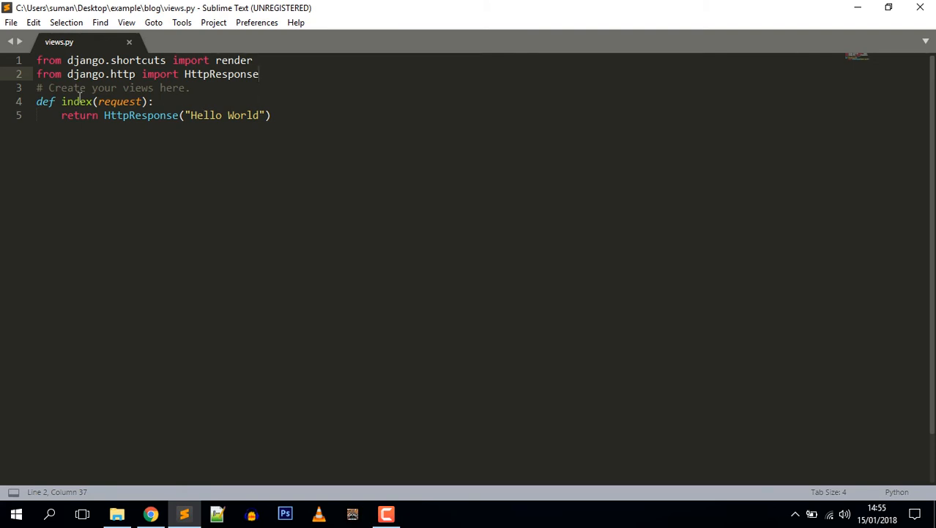
pyautogui.moveTo(194, 159)
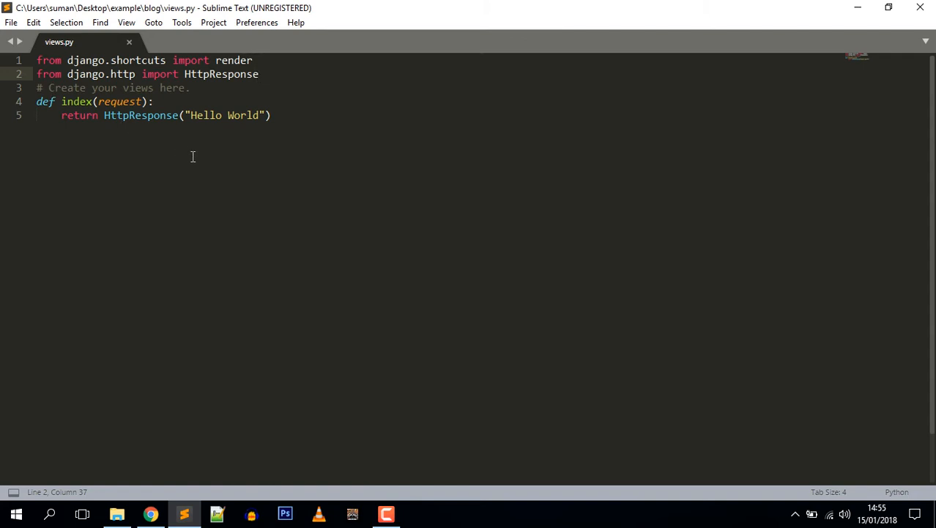
pyautogui.moveTo(185, 154)
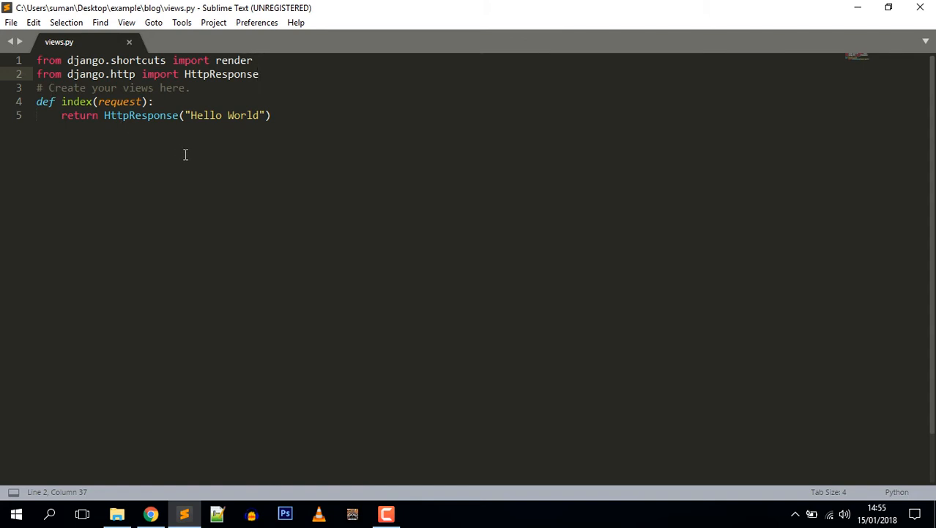
pyautogui.doubleClick(118, 101)
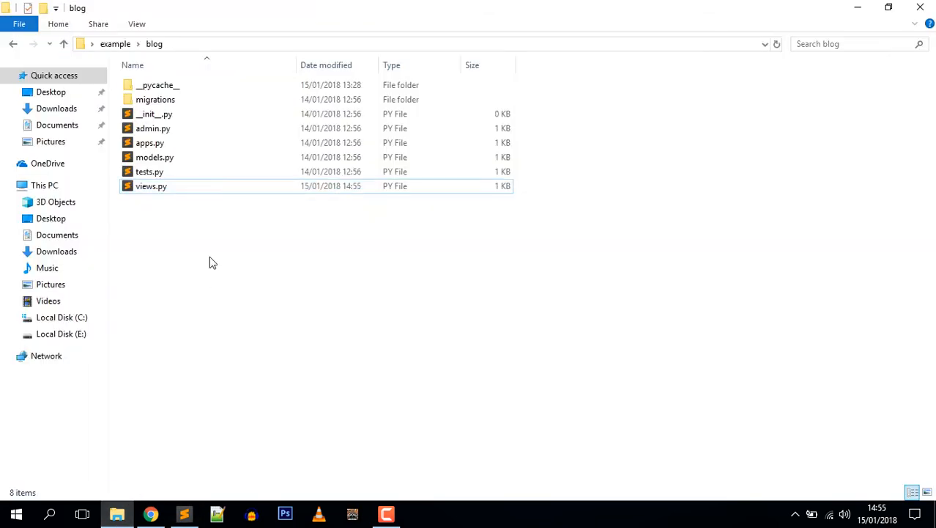
# Step: Create a new blank text document in the blog folder to become urls.py
pyautogui.rightClick(213, 262)
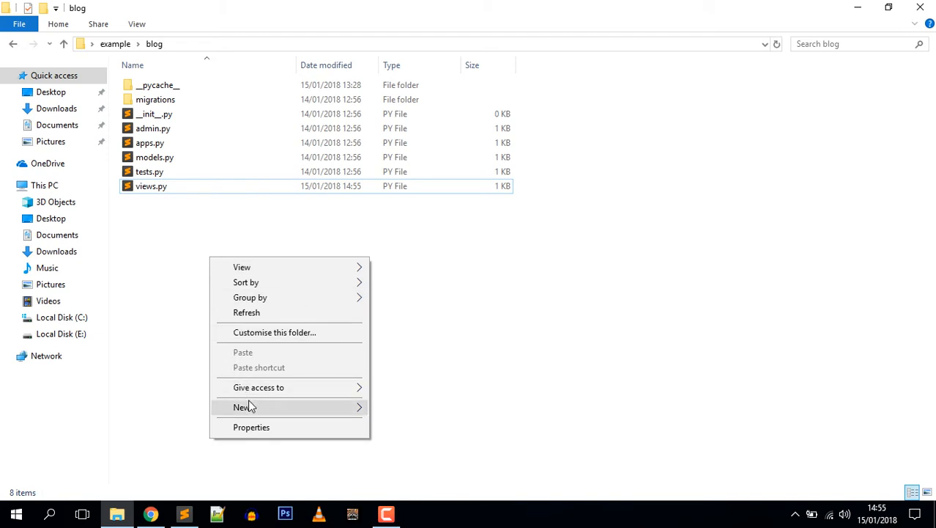
pyautogui.click(242, 407)
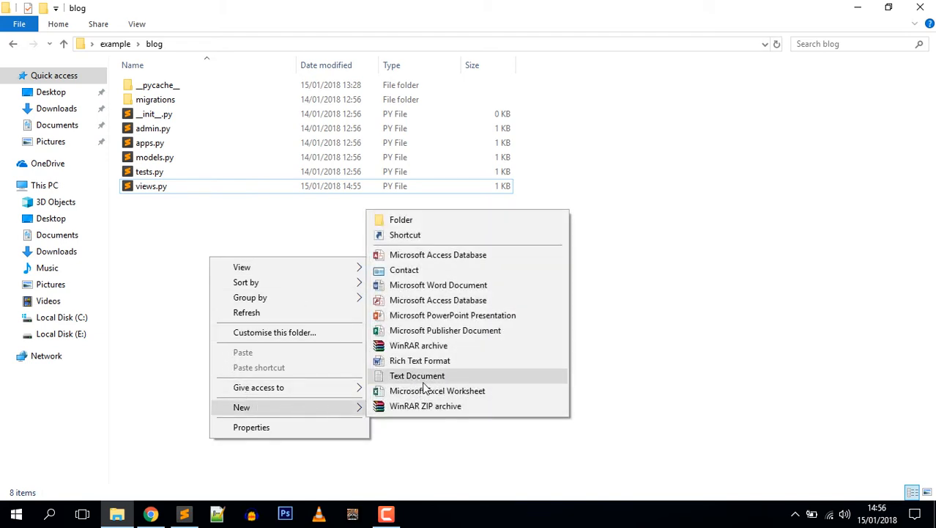
pyautogui.click(417, 375)
pyautogui.write('urls.py')
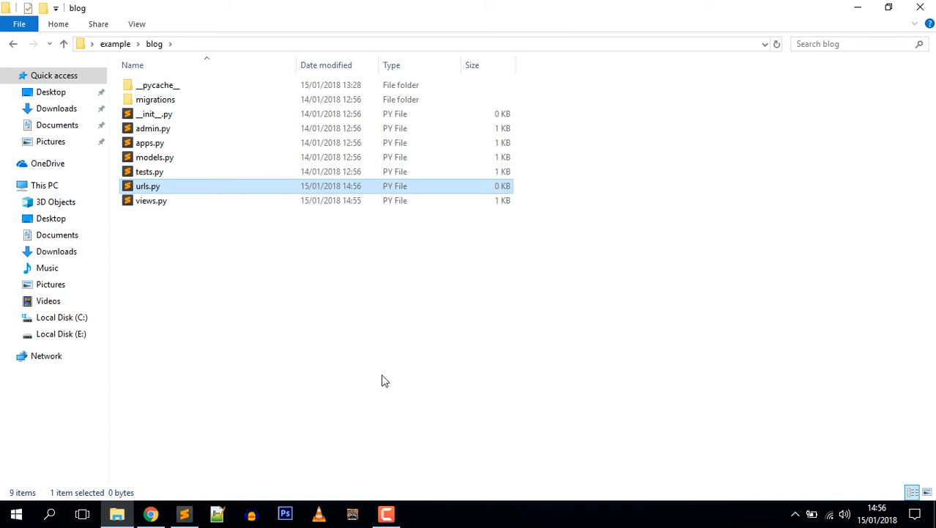
pyautogui.moveTo(271, 290)
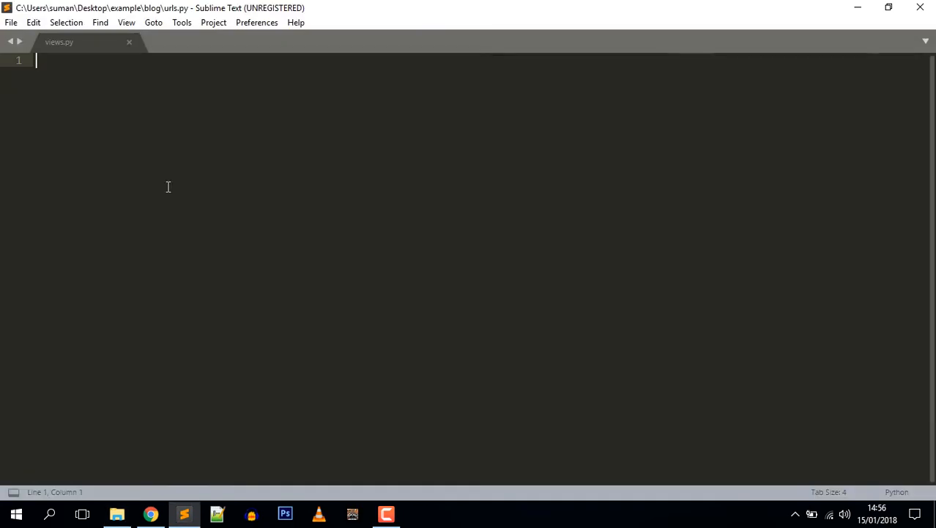
# Step: Import path from django.urls and views from the blog package in urls.py
pyautogui.write('f')
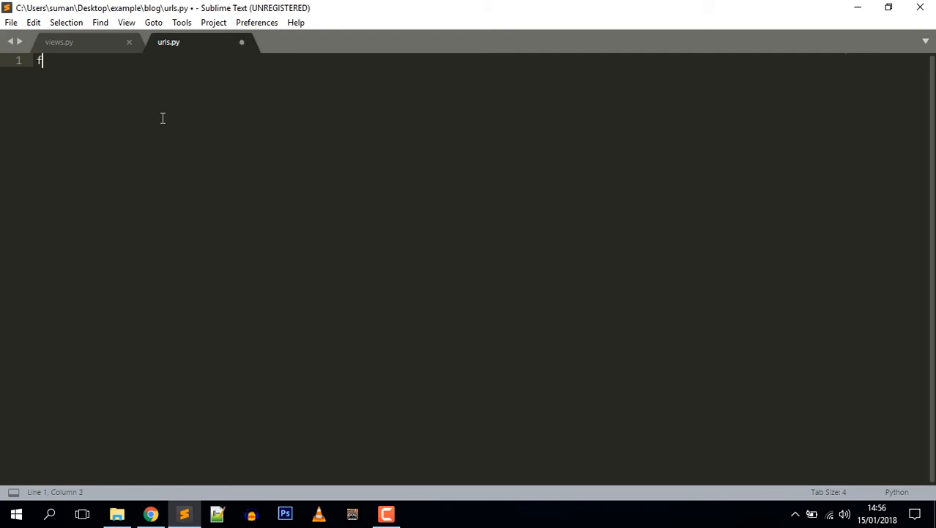
pyautogui.write('rom django.')
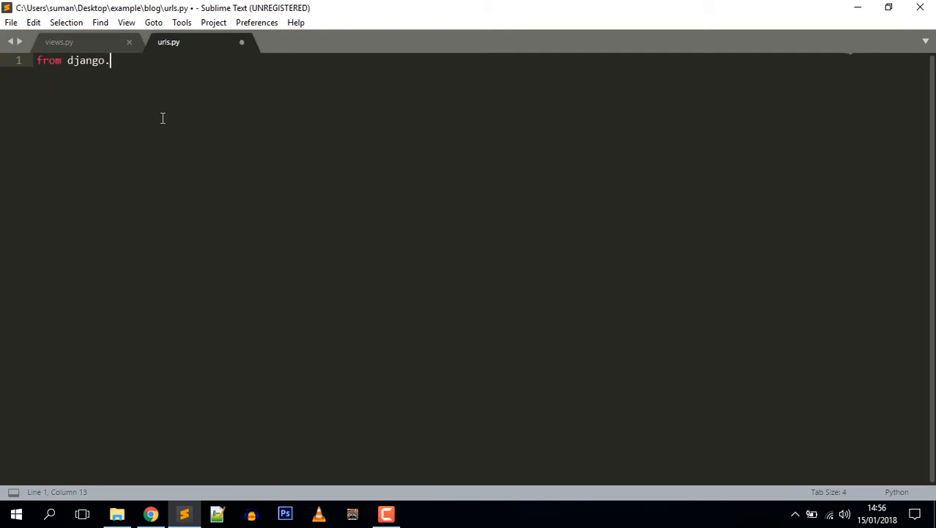
pyautogui.write('urls import path')
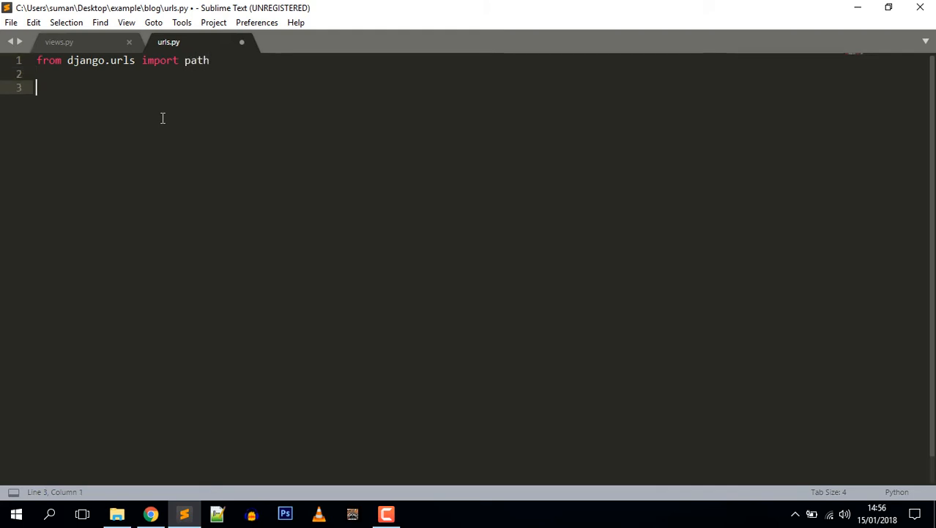
pyautogui.write('url')
pyautogui.click(482, 73)
pyautogui.write('from d')
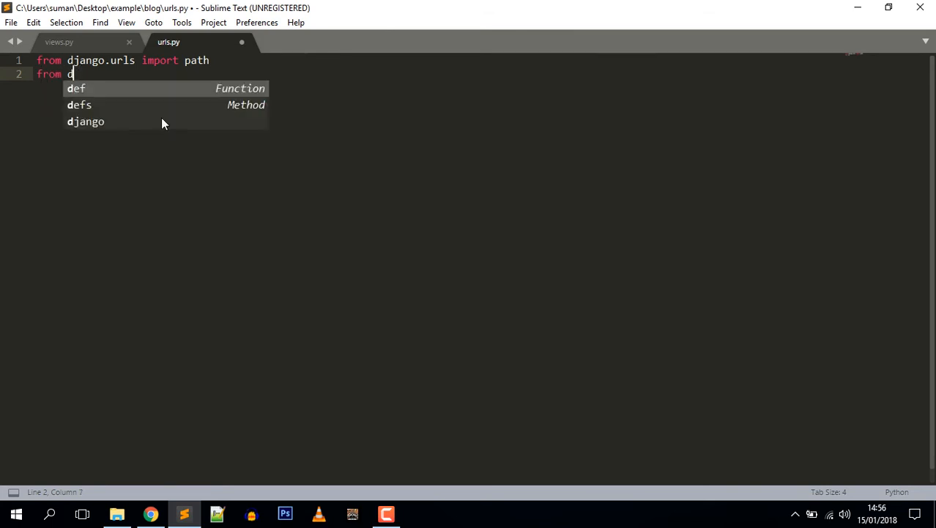
pyautogui.write('. import views')
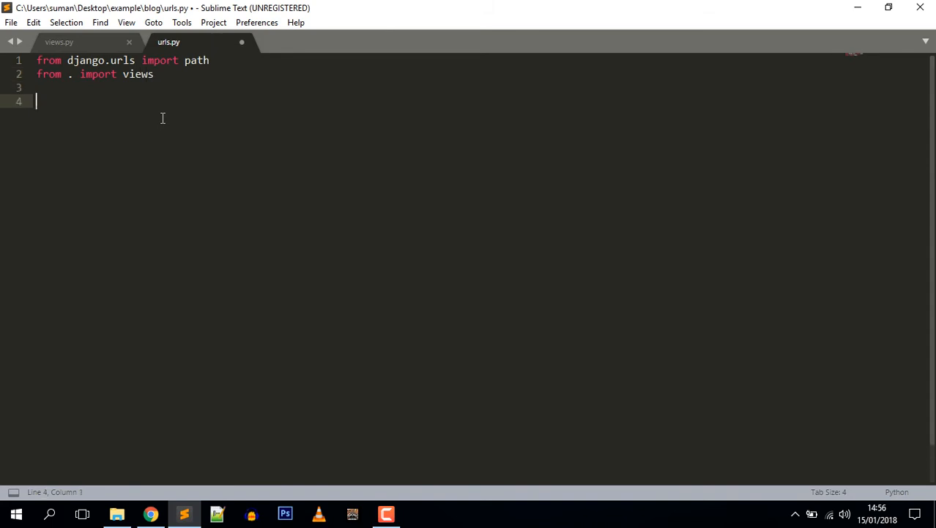
# Step: Write urlpatterns=[ path('index/',views.index) ] and save blog/urls.py
pyautogui.write('urlpat')
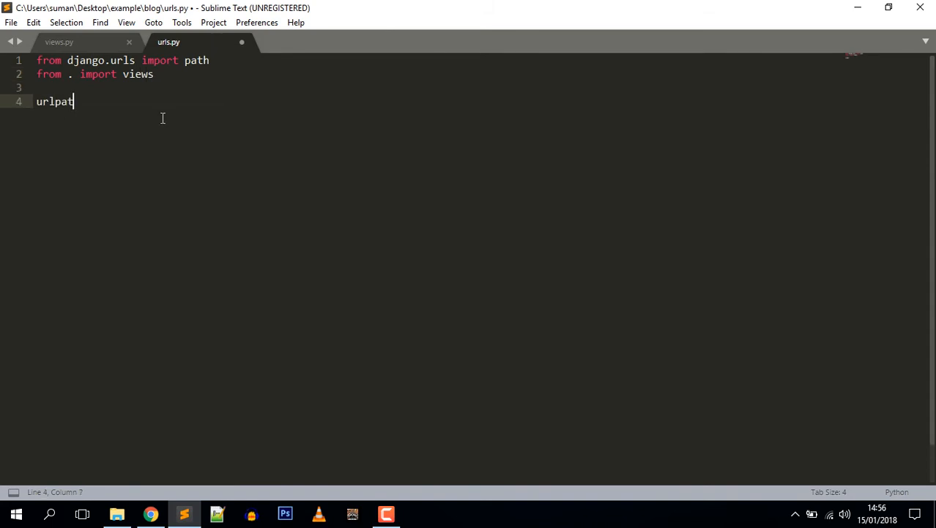
pyautogui.write('terns=[')
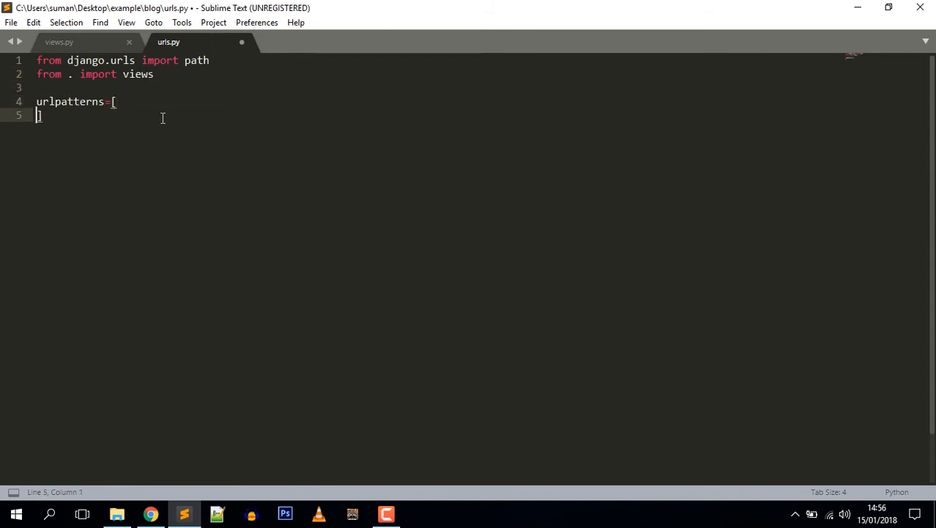
pyautogui.press('enter')
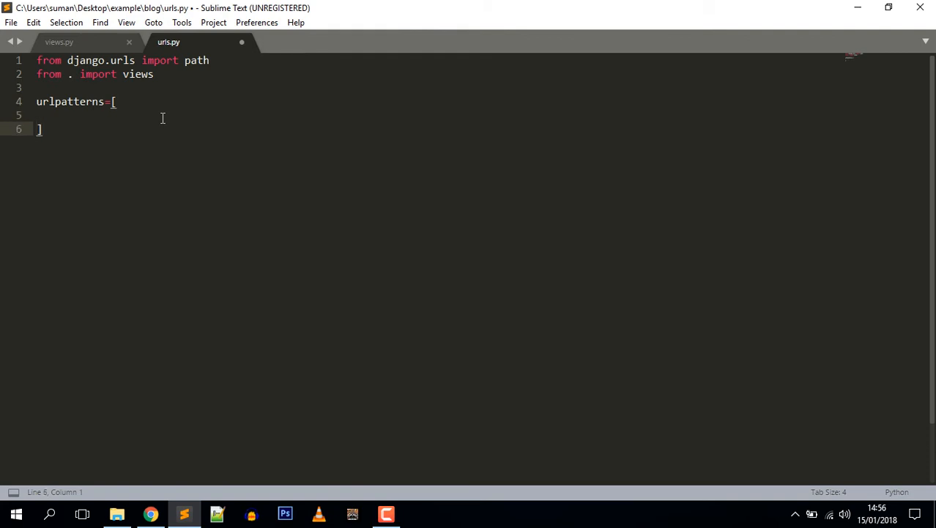
pyautogui.write('path')
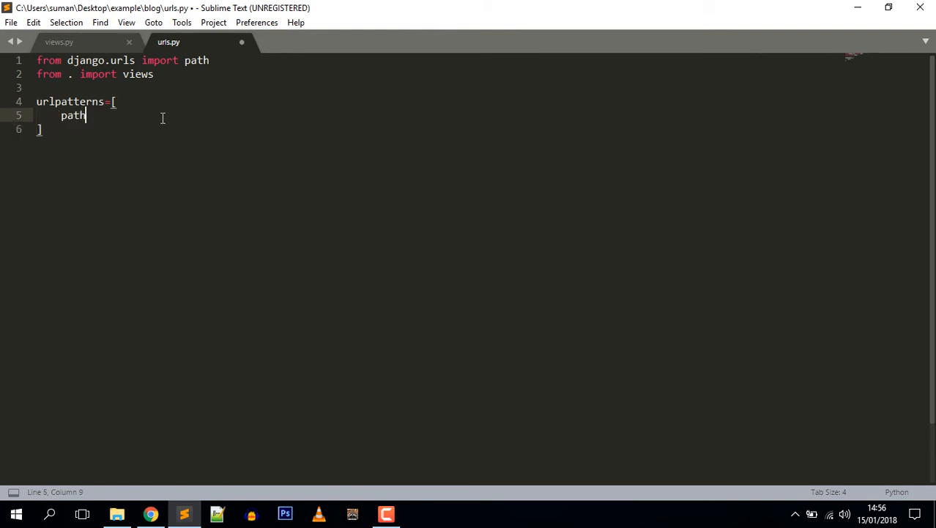
pyautogui.write("('')")
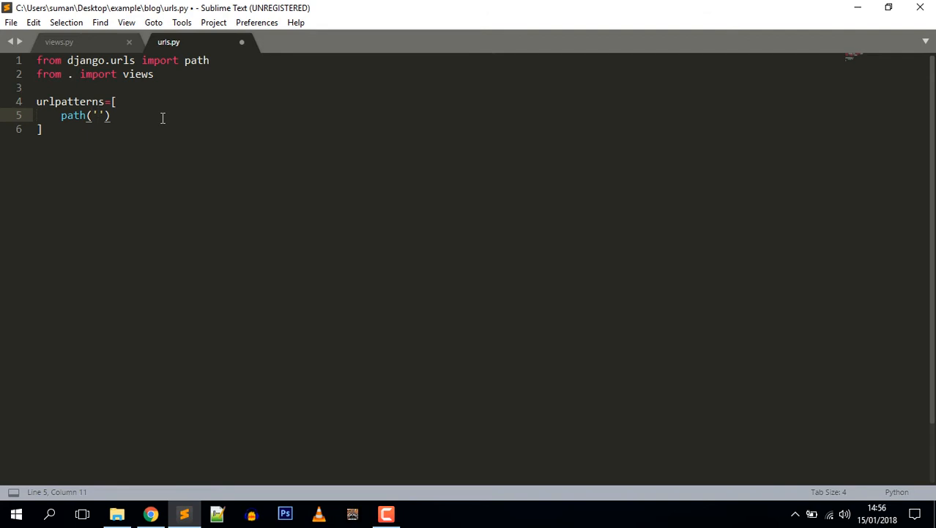
pyautogui.write('index')
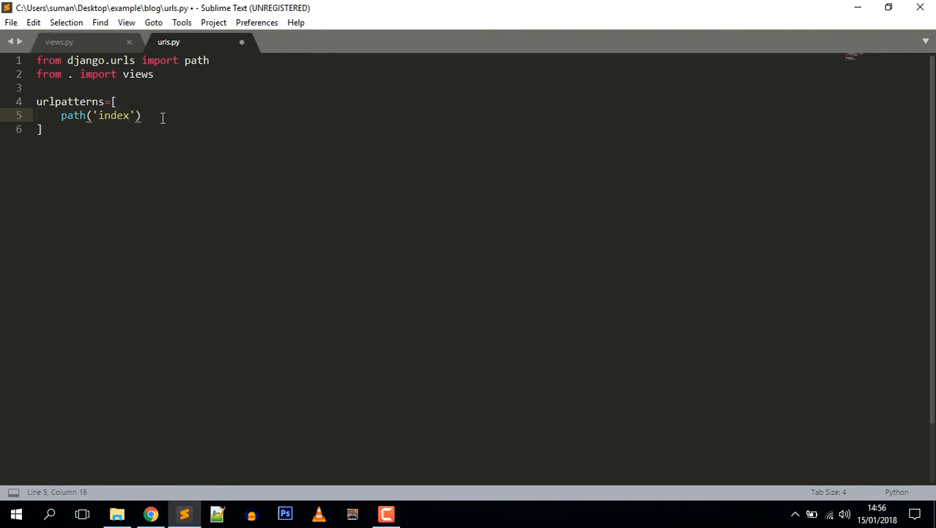
pyautogui.write('/,')
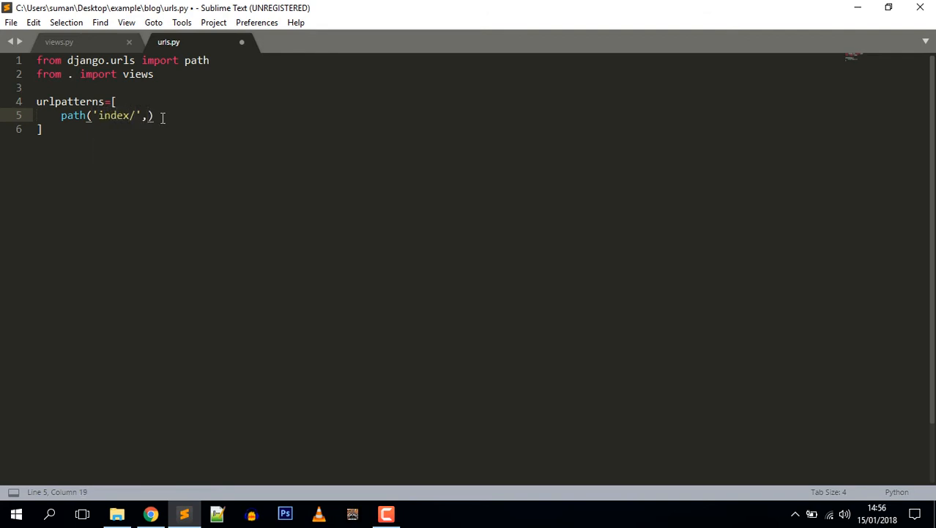
pyautogui.write('views.index')
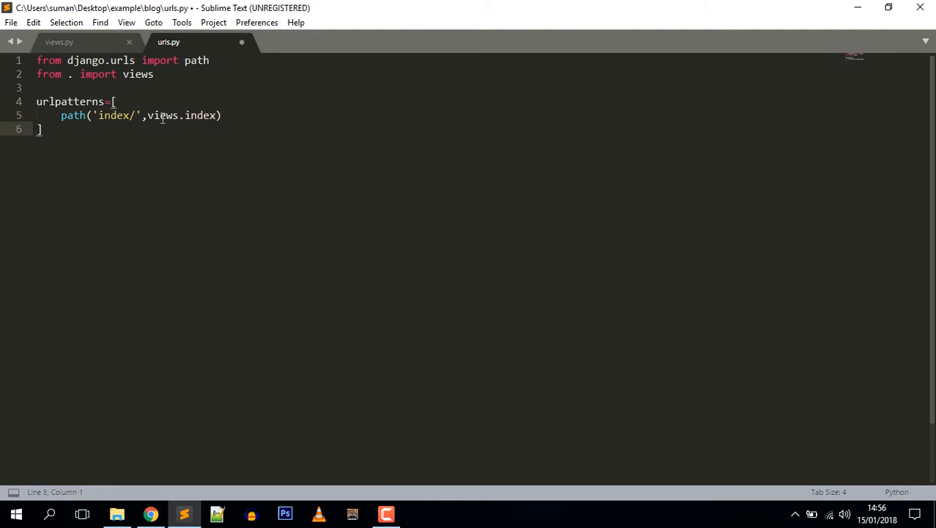
pyautogui.press('ctrl+s')
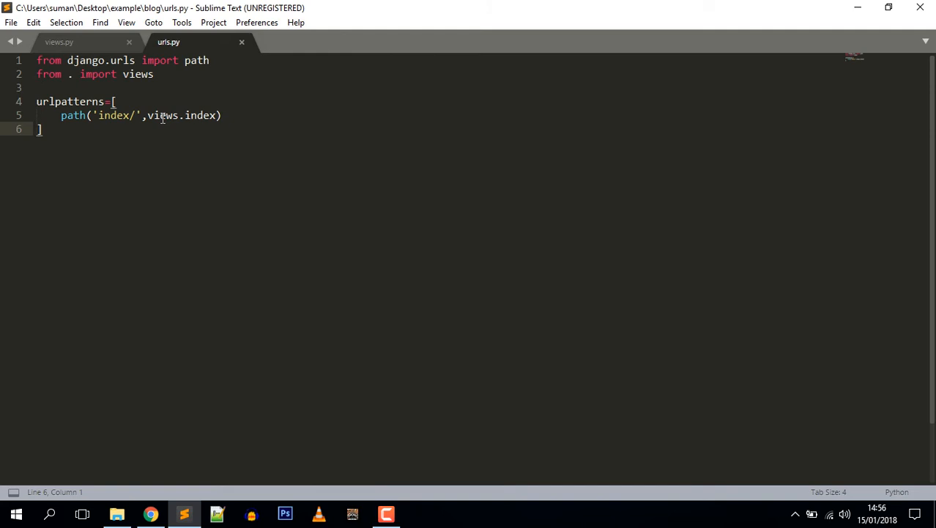
# Step: Review the blog views.py and urls.py tabs, then open the inner example project folder
pyautogui.click(208, 60)
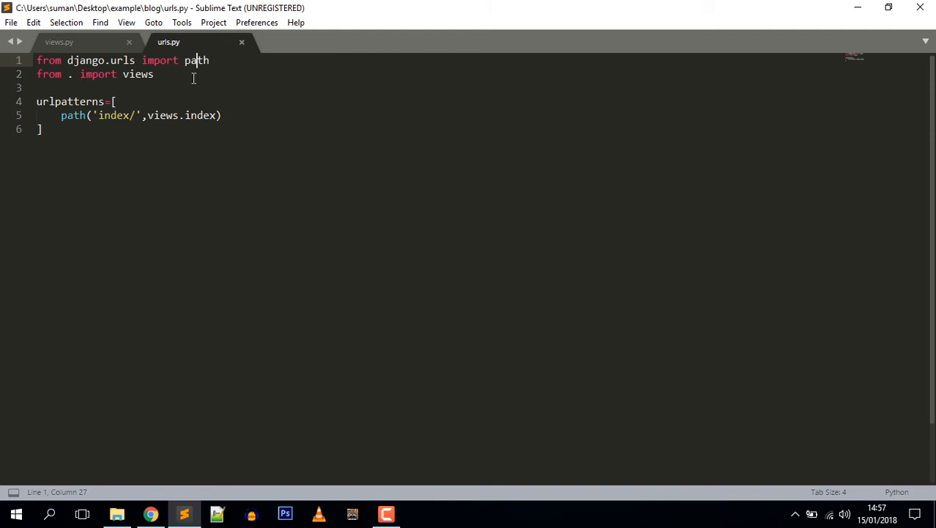
pyautogui.click(59, 41)
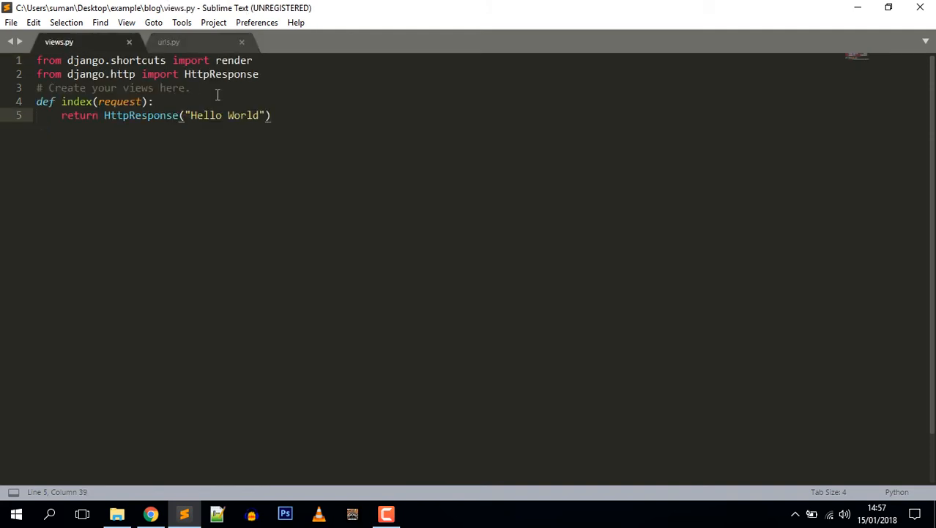
pyautogui.click(168, 41)
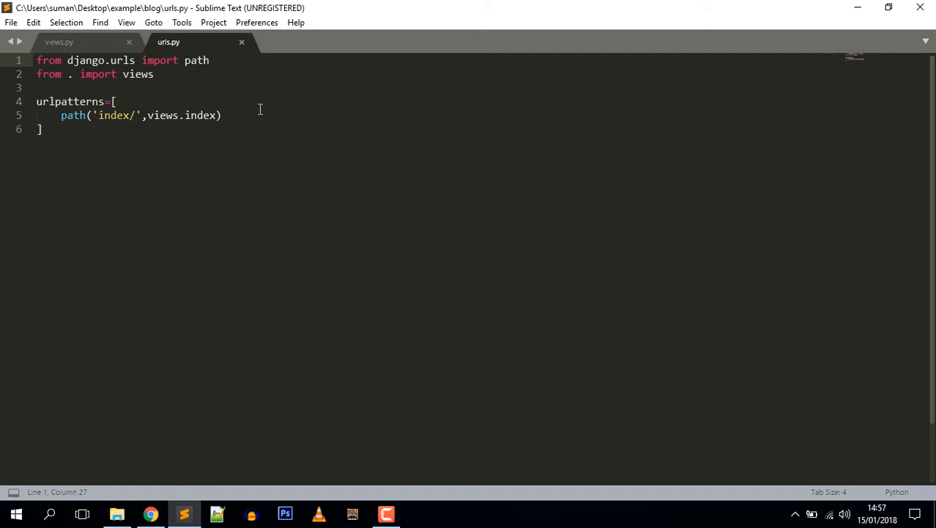
pyautogui.click(48, 101)
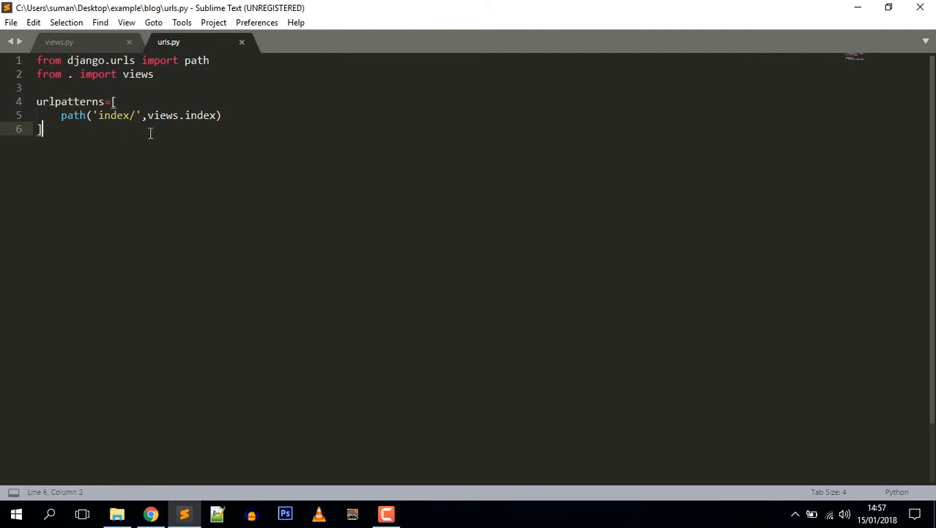
pyautogui.moveTo(198, 138)
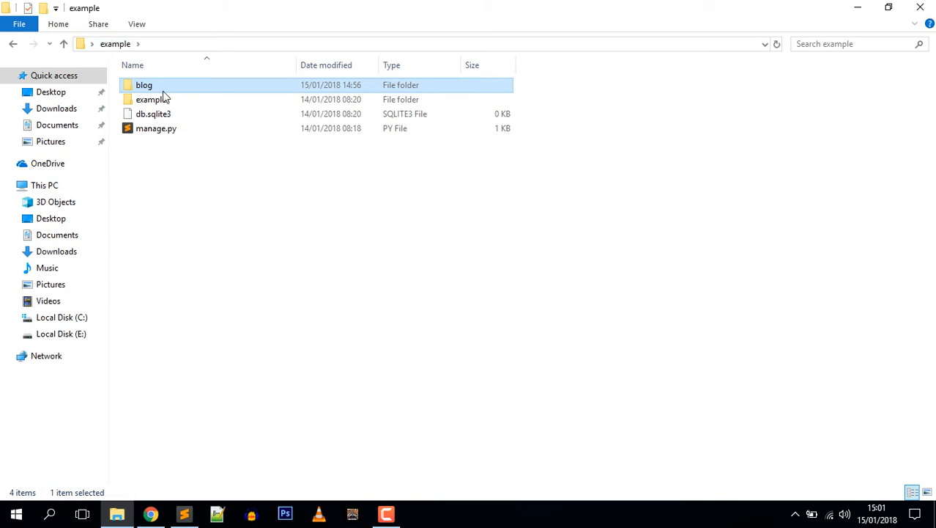
pyautogui.doubleClick(150, 100)
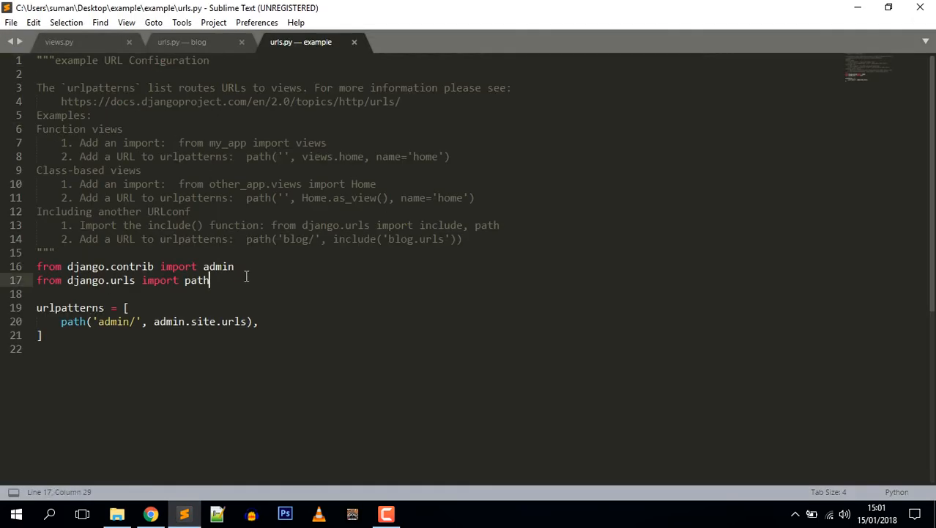
# Step: Import include and add path('blog/', include('blog.urls')), to the project urlpatterns
pyautogui.write(',include')
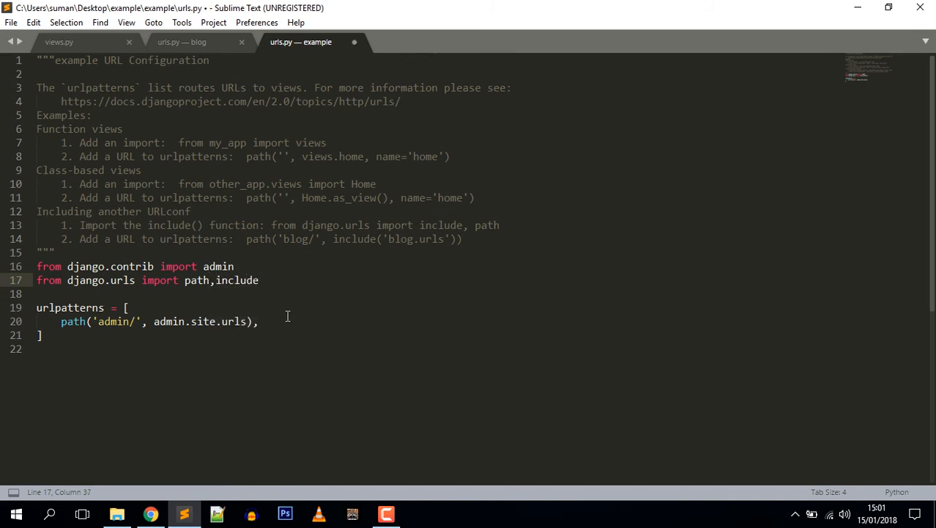
pyautogui.write("path('")
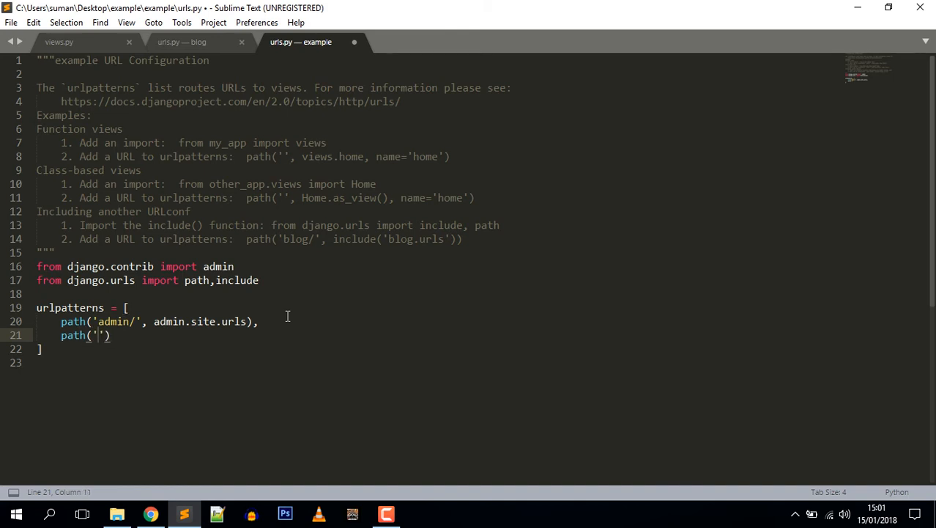
pyautogui.write("blog/', include('blog.")
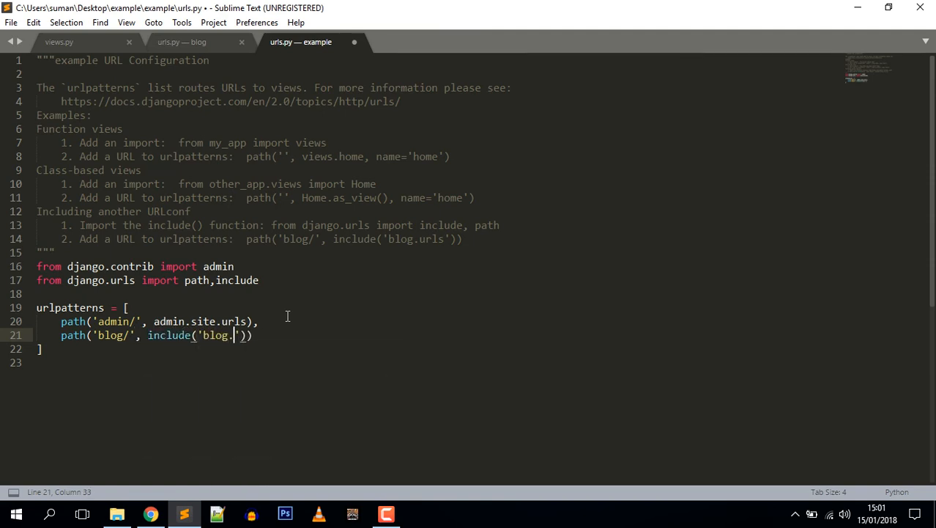
pyautogui.write("urls')")
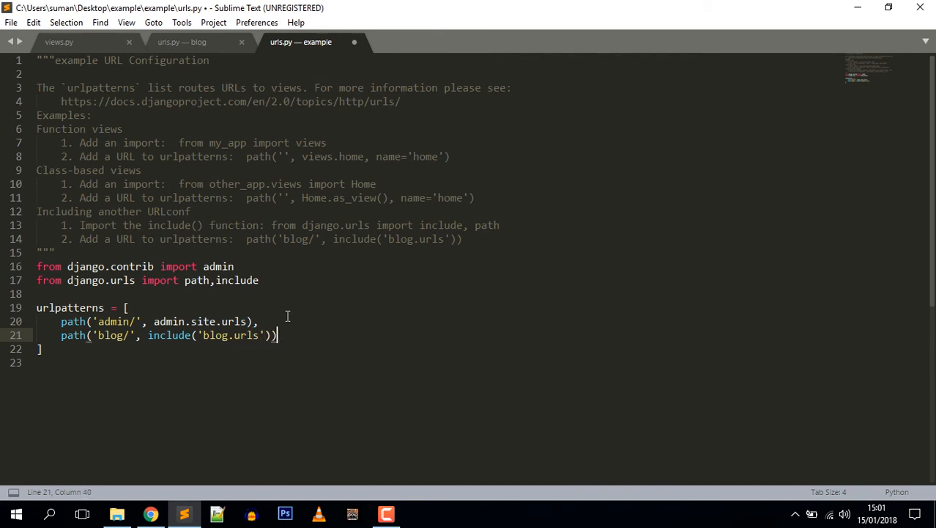
pyautogui.write(',')
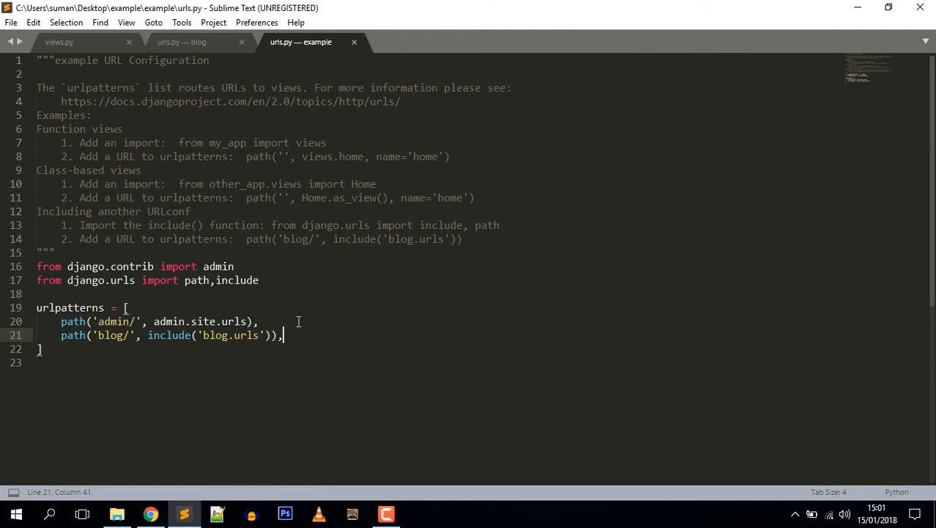
pyautogui.click(182, 41)
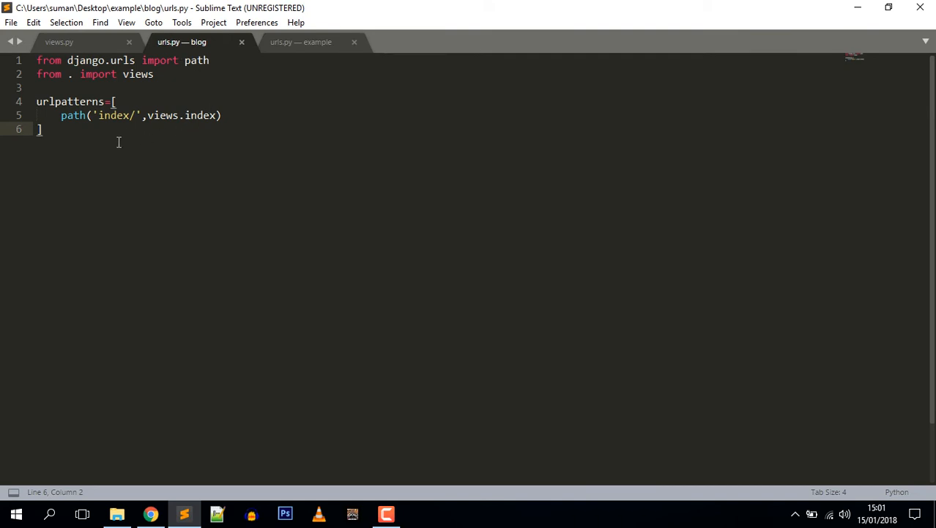
pyautogui.click(301, 41)
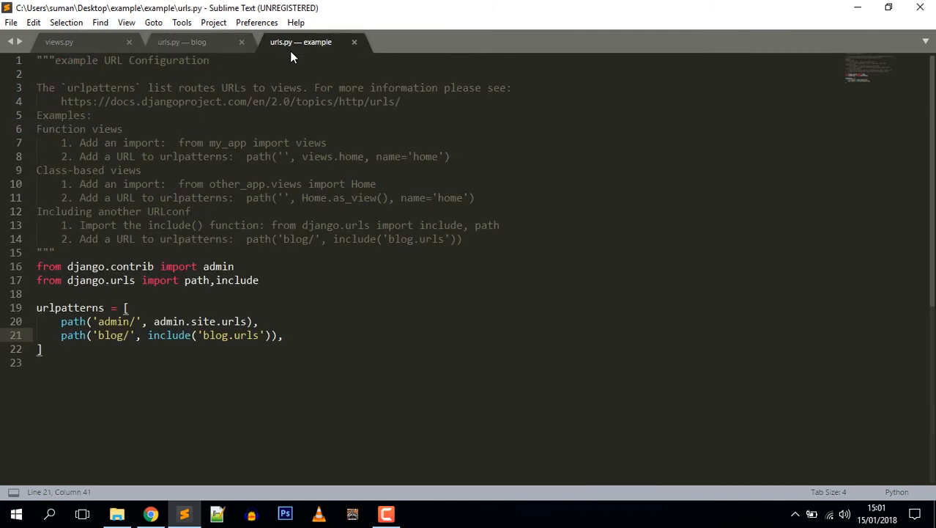
pyautogui.moveTo(333, 170)
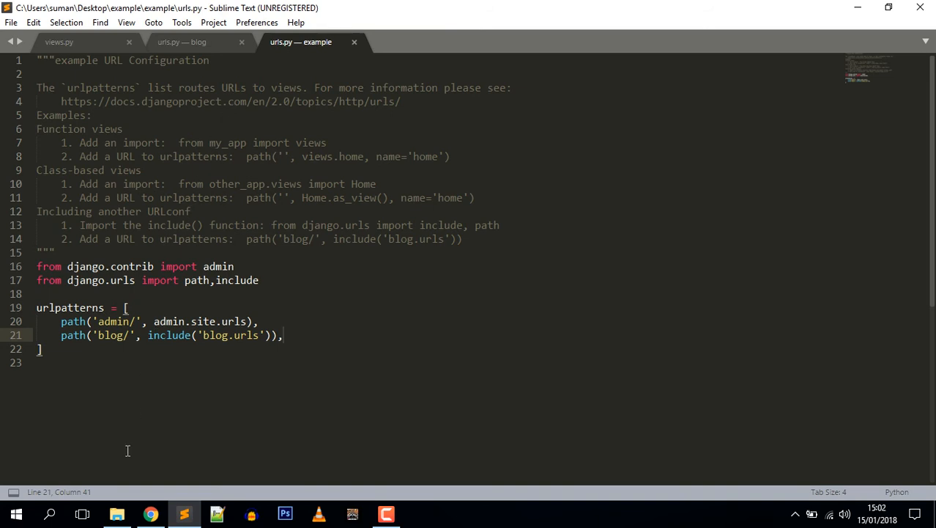
pyautogui.click(117, 513)
pyautogui.write('p')
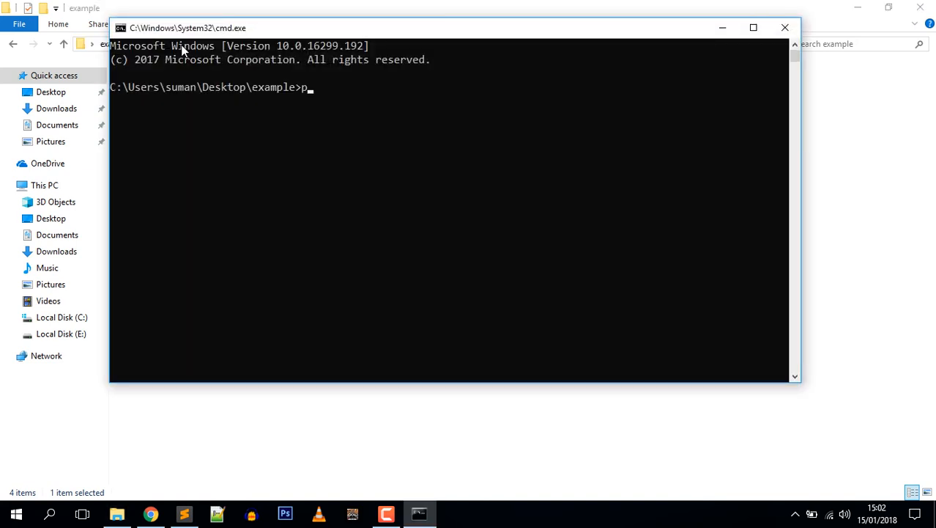
# Step: Run python manage.py runserver to start the development server at 127.0.0.1:8000
pyautogui.write('ython manafge')
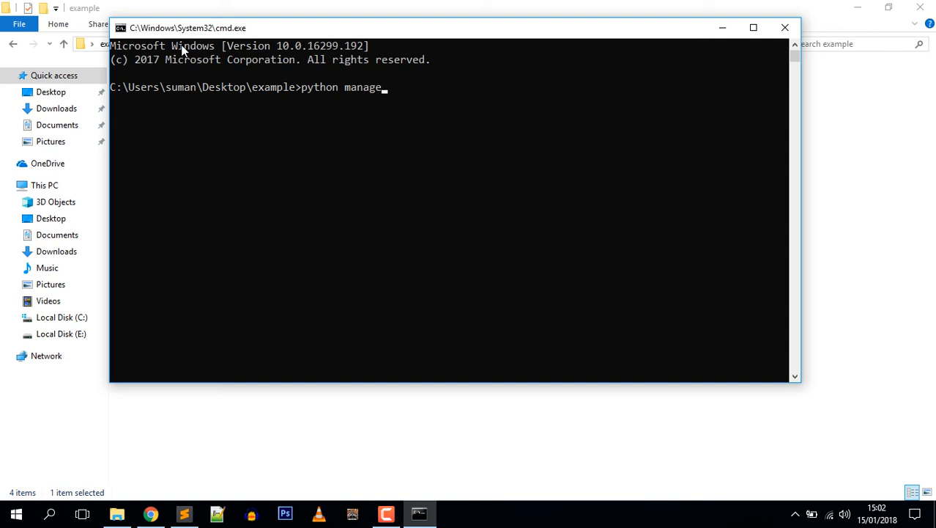
pyautogui.write('.py runse')
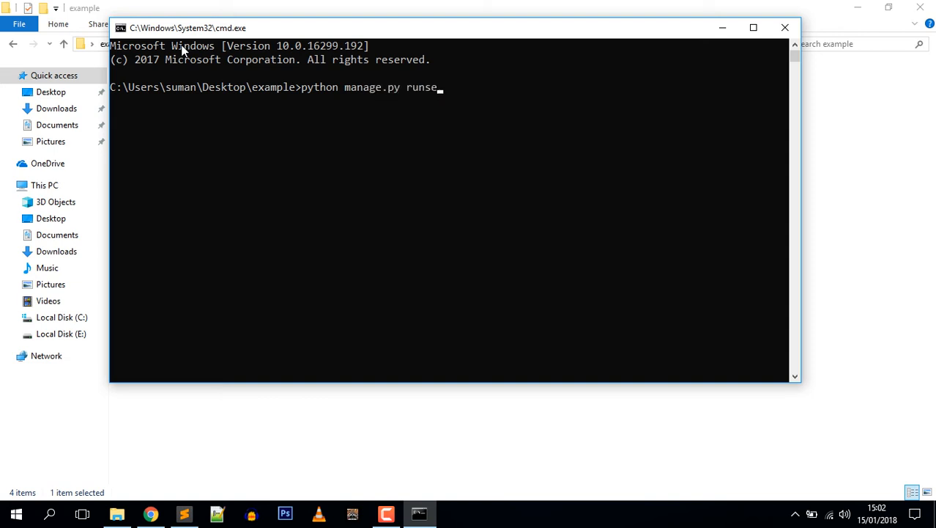
pyautogui.press('Return')
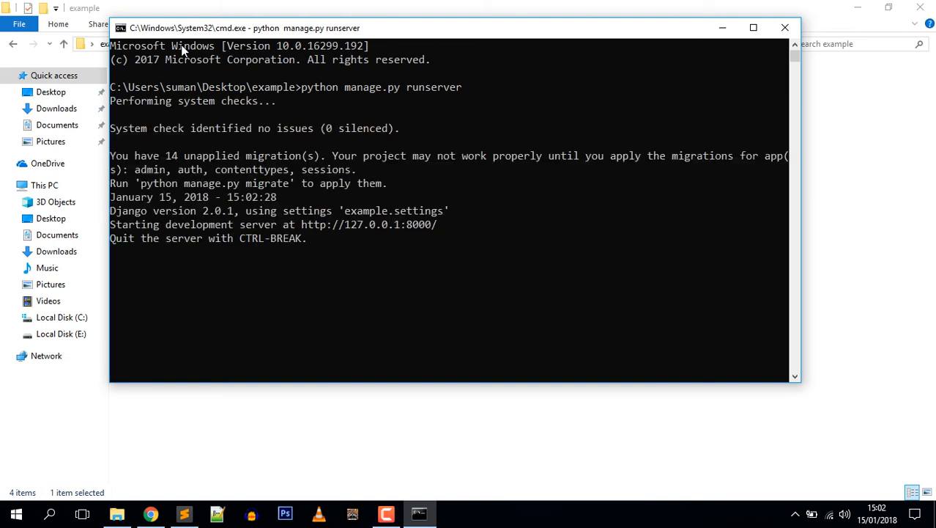
pyautogui.moveTo(214, 71)
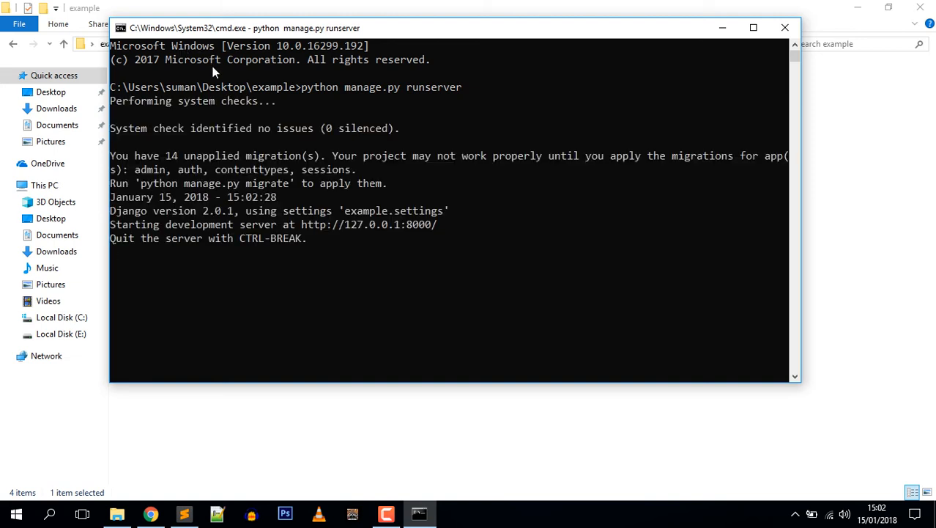
pyautogui.moveTo(214, 135)
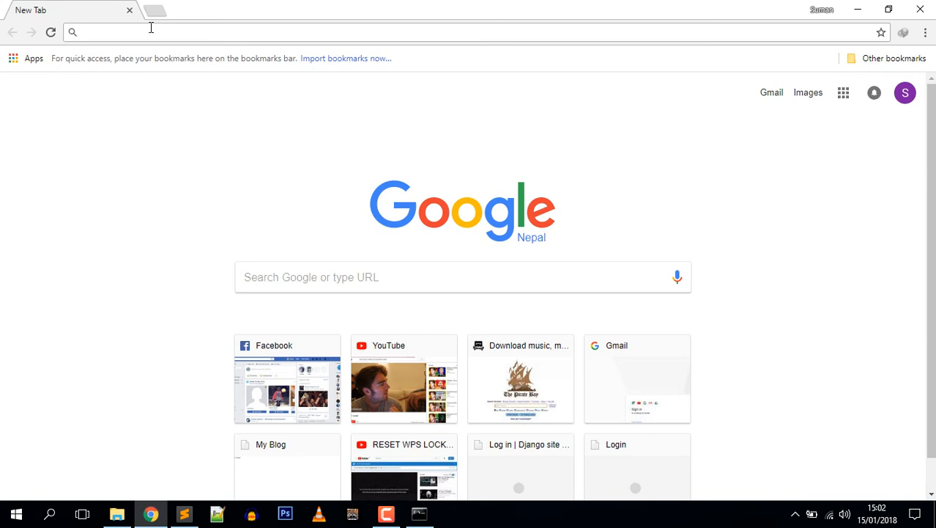
# Step: Enter localhost:8000/blog/index/ in the address bar to show Hello World
pyautogui.write('localhost:8000')
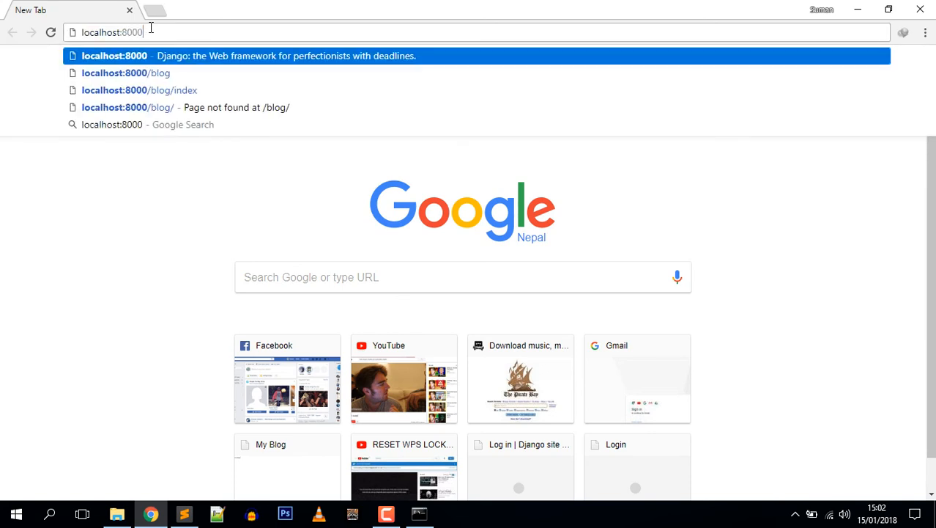
pyautogui.write('/blog/index/')
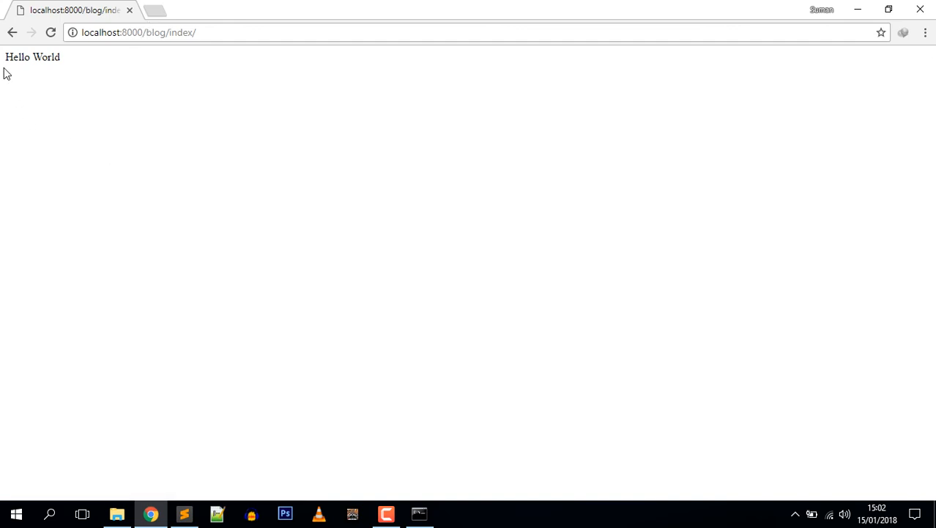
pyautogui.moveTo(91, 113)
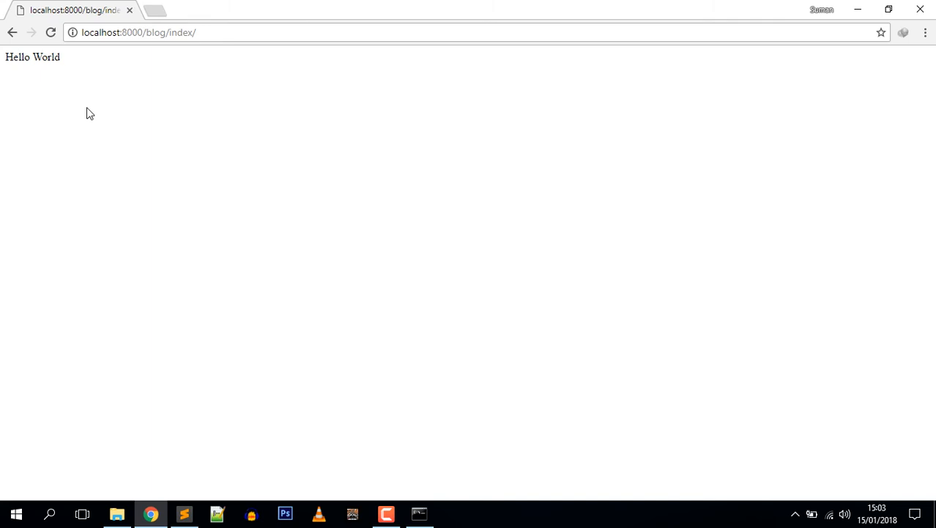
pyautogui.moveTo(96, 106)
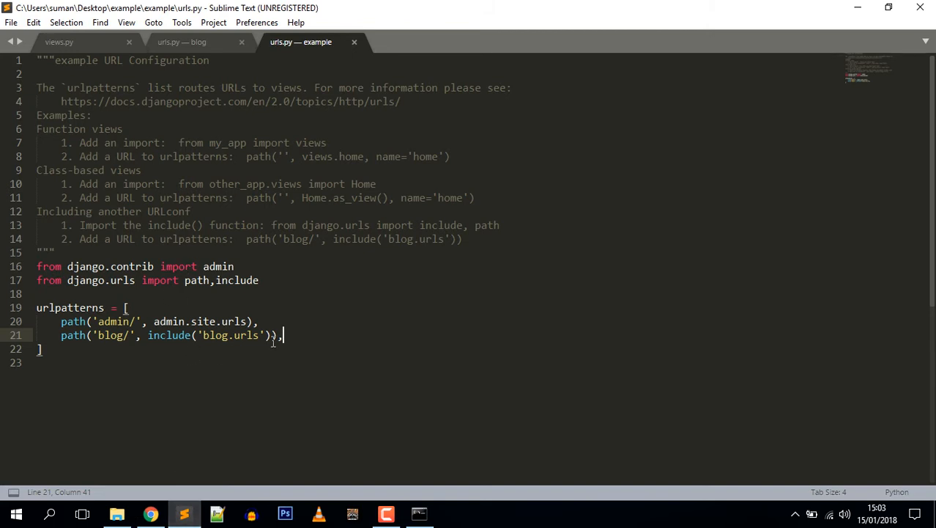
pyautogui.moveTo(302, 334)
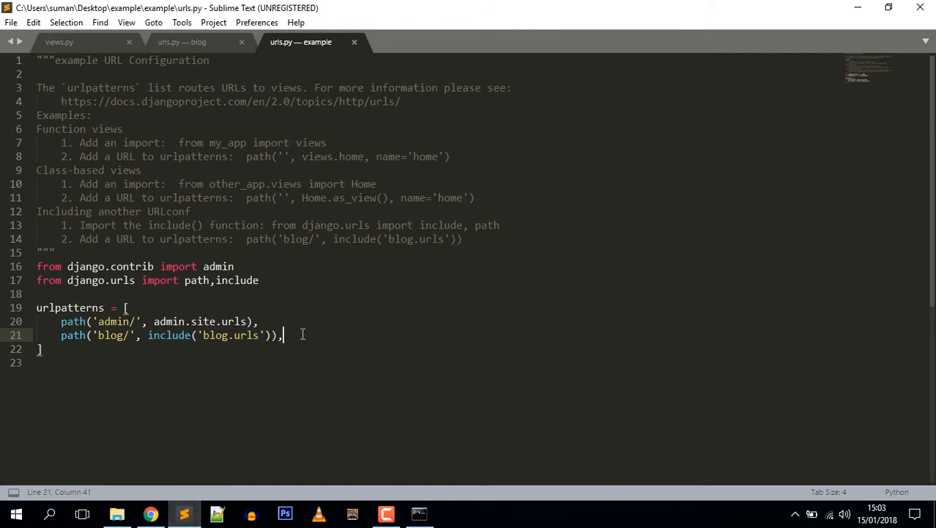
pyautogui.moveTo(138, 352)
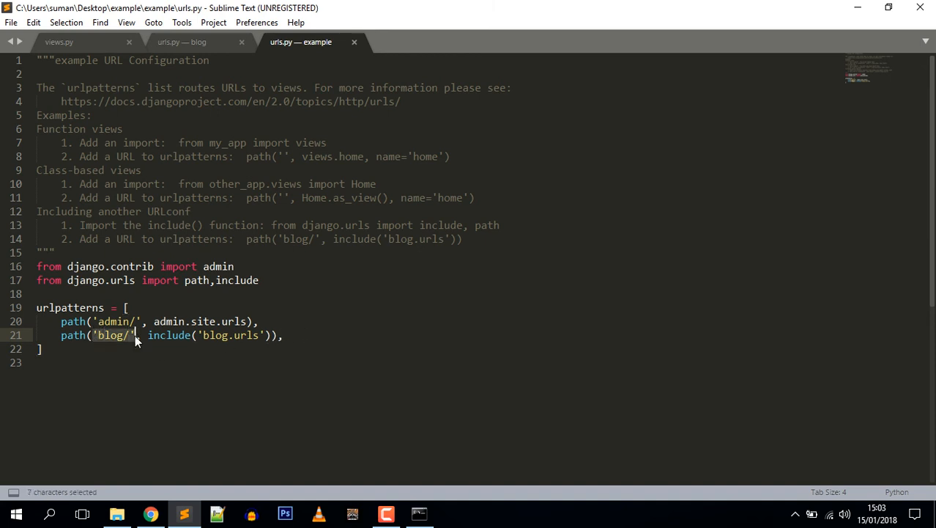
# Step: Review the blog/ route, then highlight index/ and views in the blog urls.py patterns
pyautogui.click(135, 334)
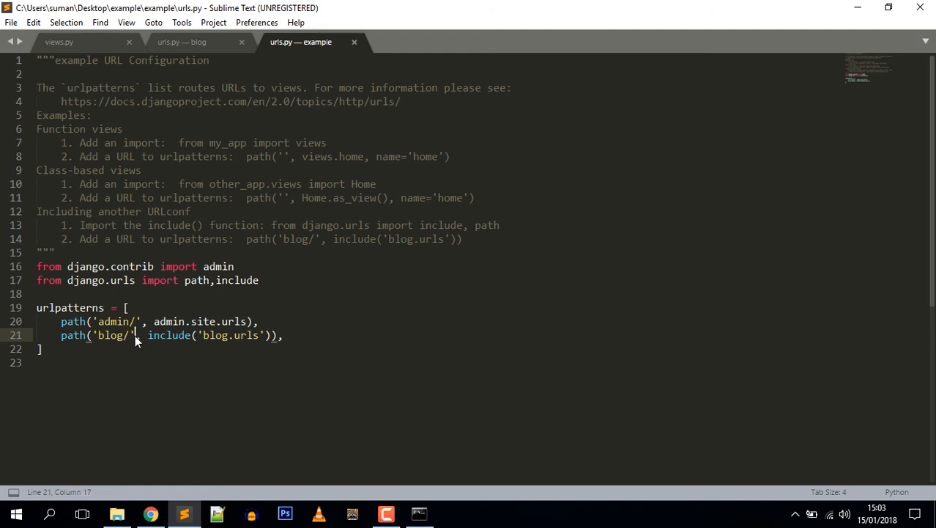
pyautogui.click(182, 42)
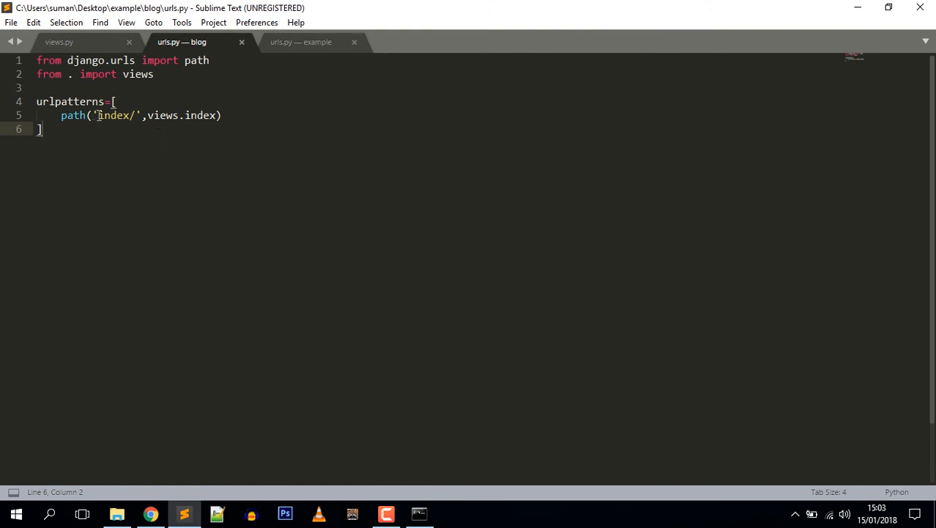
pyautogui.doubleClick(115, 114)
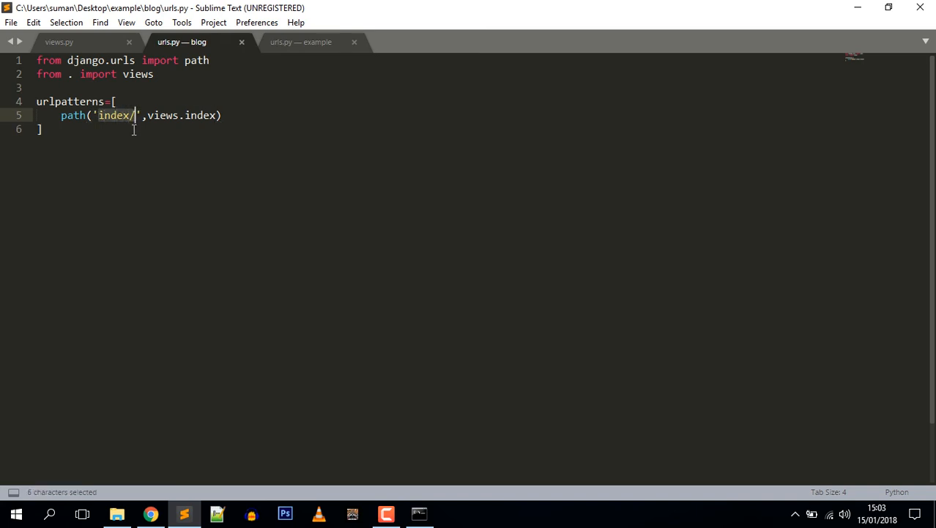
pyautogui.doubleClick(162, 114)
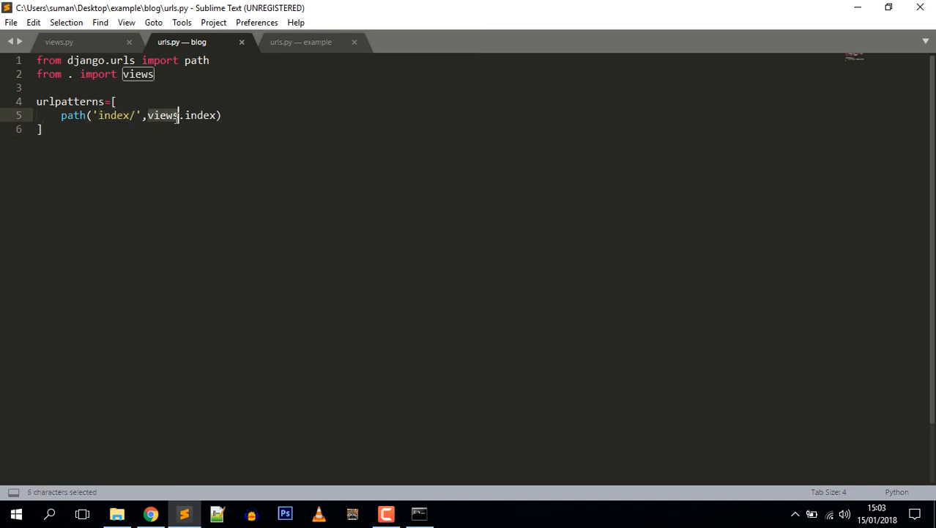
# Step: Point out the Hello World response in views.py and bring Chrome back to the front
pyautogui.click(58, 41)
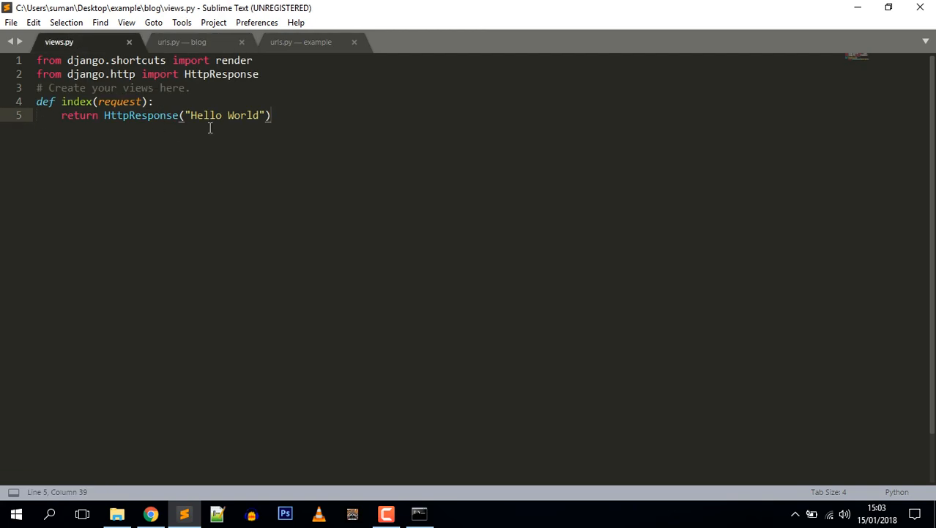
pyautogui.click(272, 114)
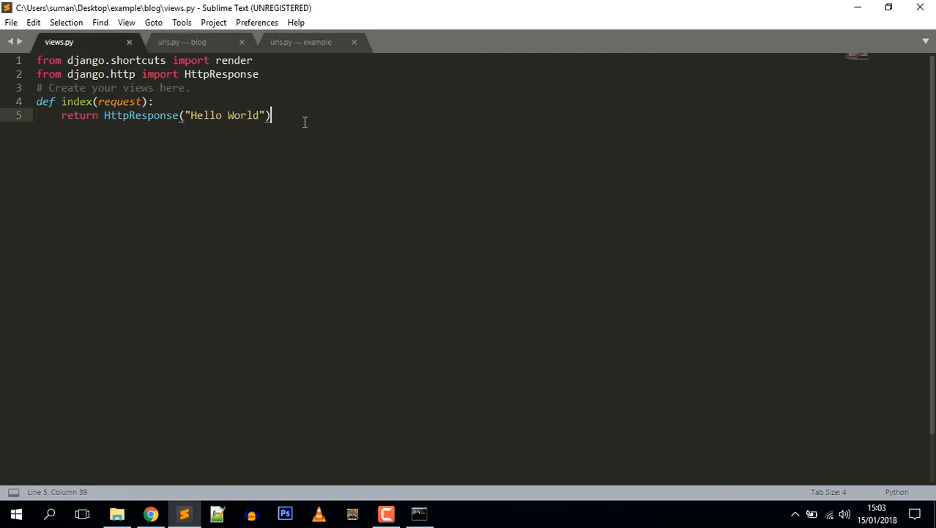
pyautogui.moveTo(302, 120)
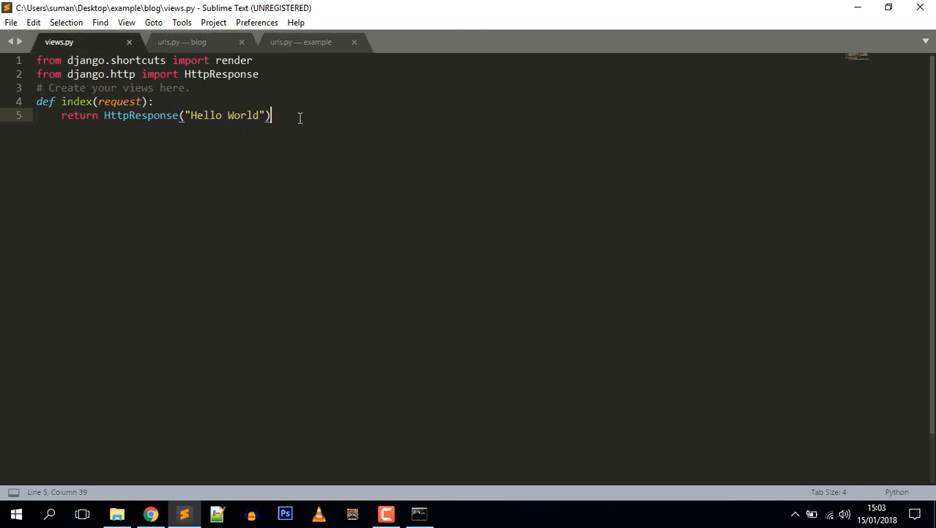
pyautogui.moveTo(154, 495)
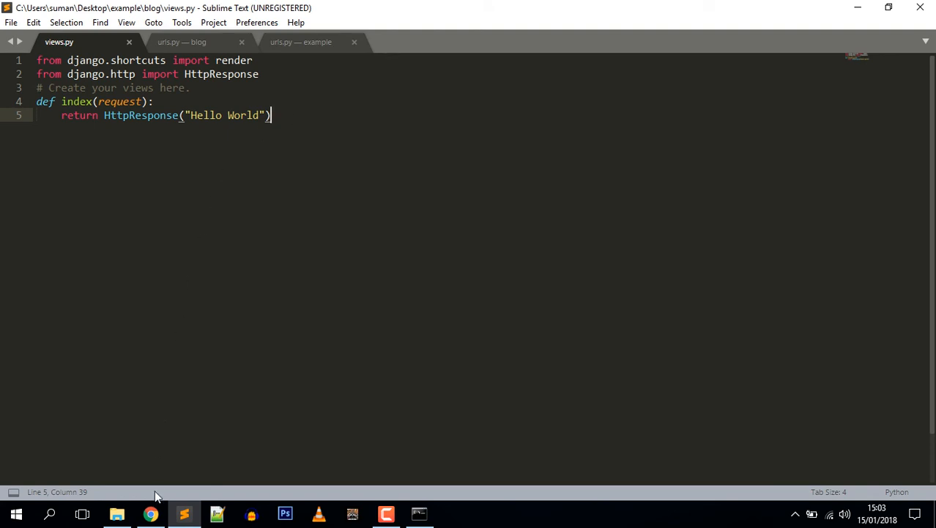
pyautogui.click(151, 512)
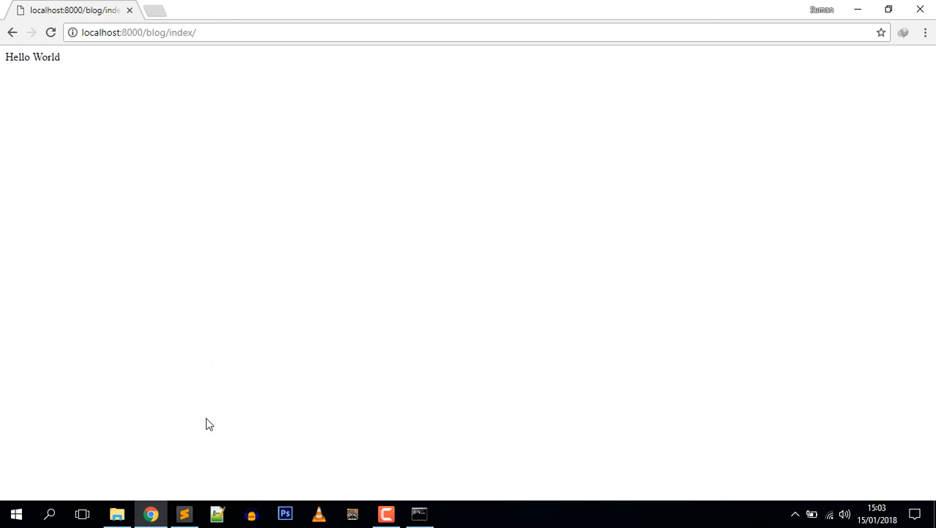
# Step: Switch back to Sublime Text showing the blog's views.py
pyautogui.click(184, 513)
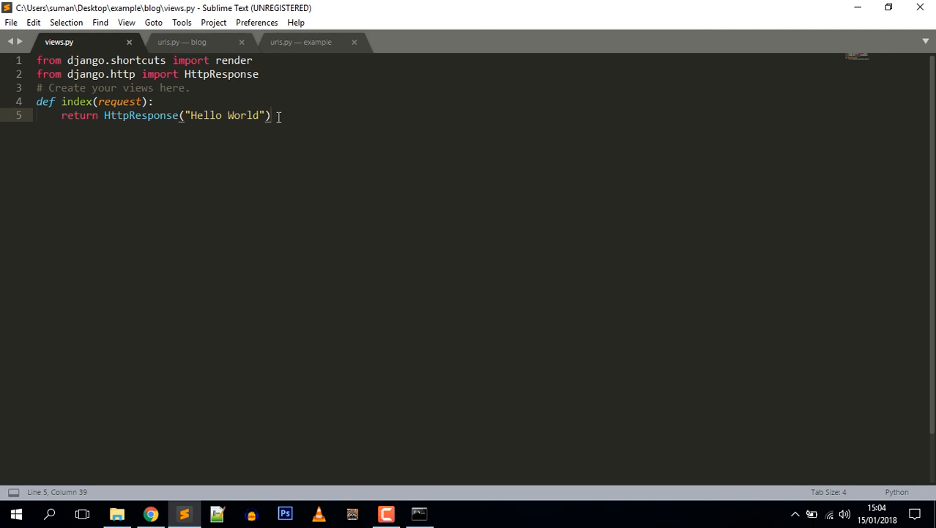
# Step: Review blog/urls.py, then show the project urls.py where 'blog/' includes blog.urls
pyautogui.click(181, 41)
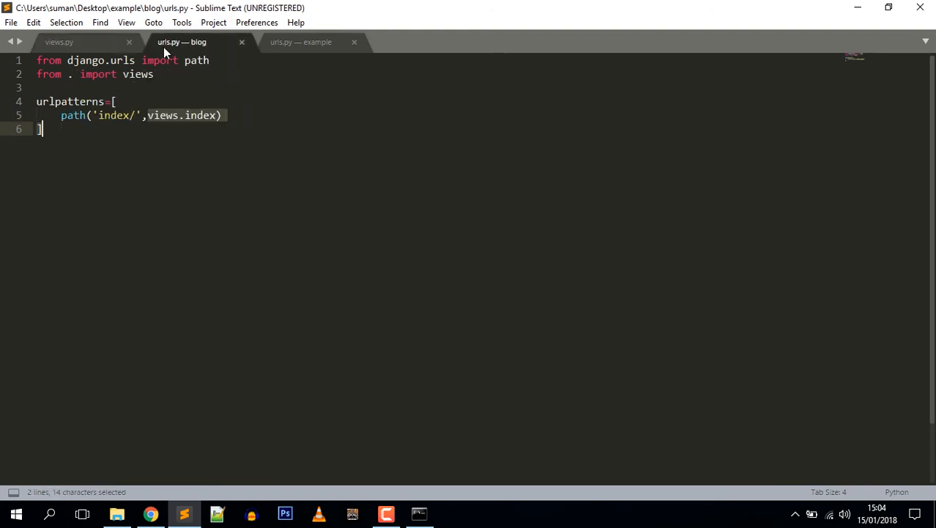
pyautogui.moveTo(170, 102)
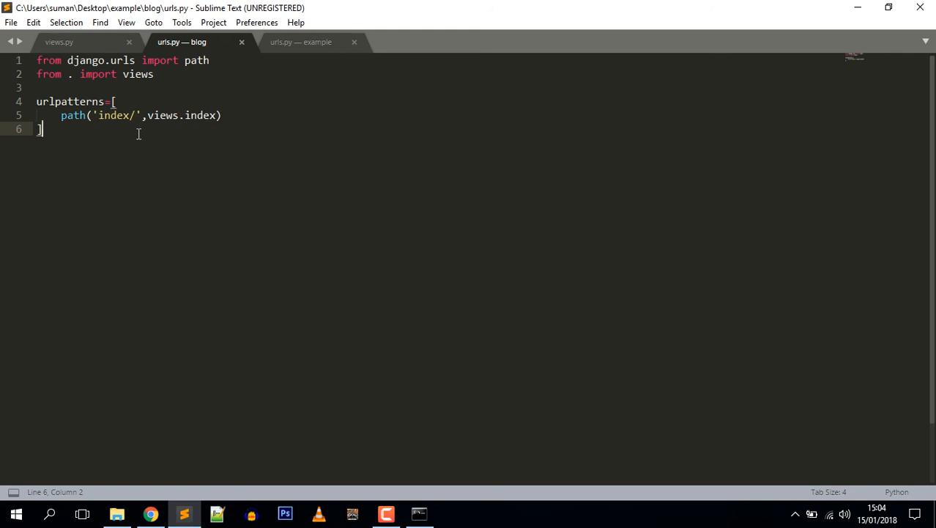
pyautogui.moveTo(167, 141)
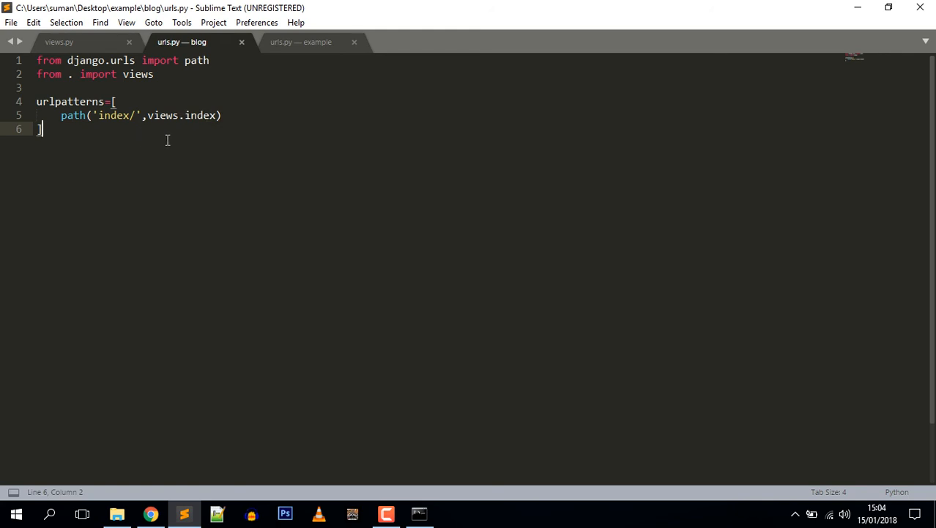
pyautogui.click(301, 41)
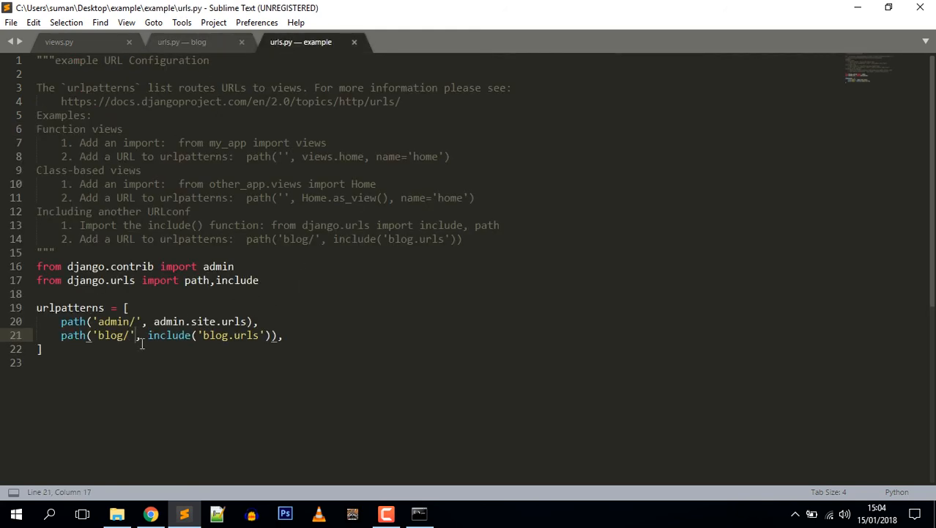
pyautogui.doubleClick(168, 334)
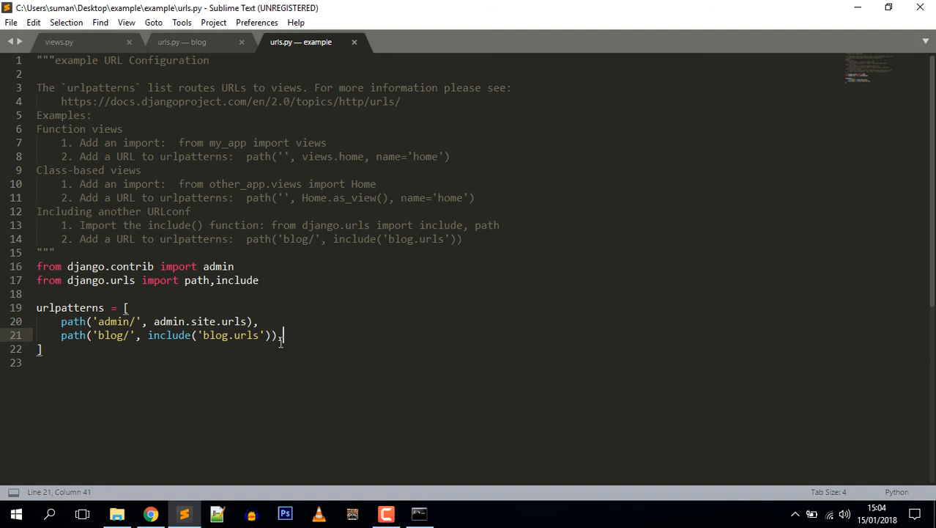
pyautogui.press('BackSpace')
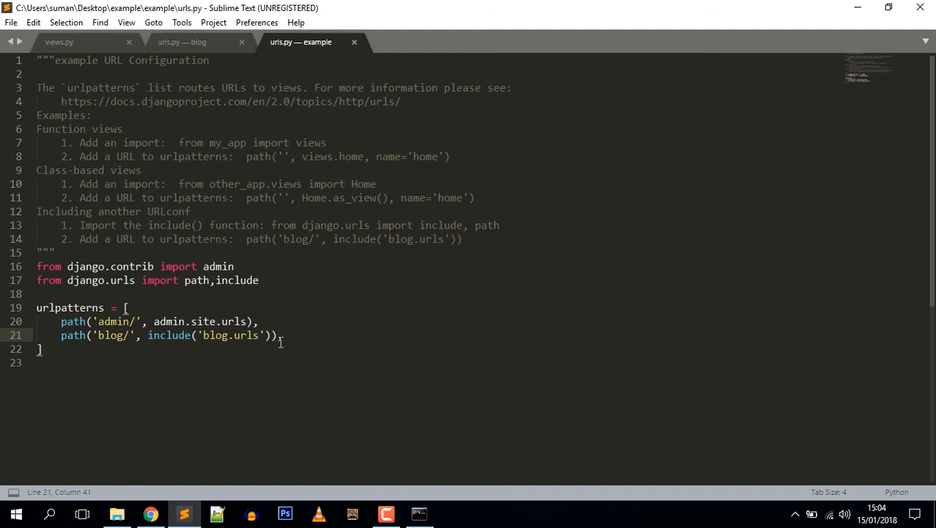